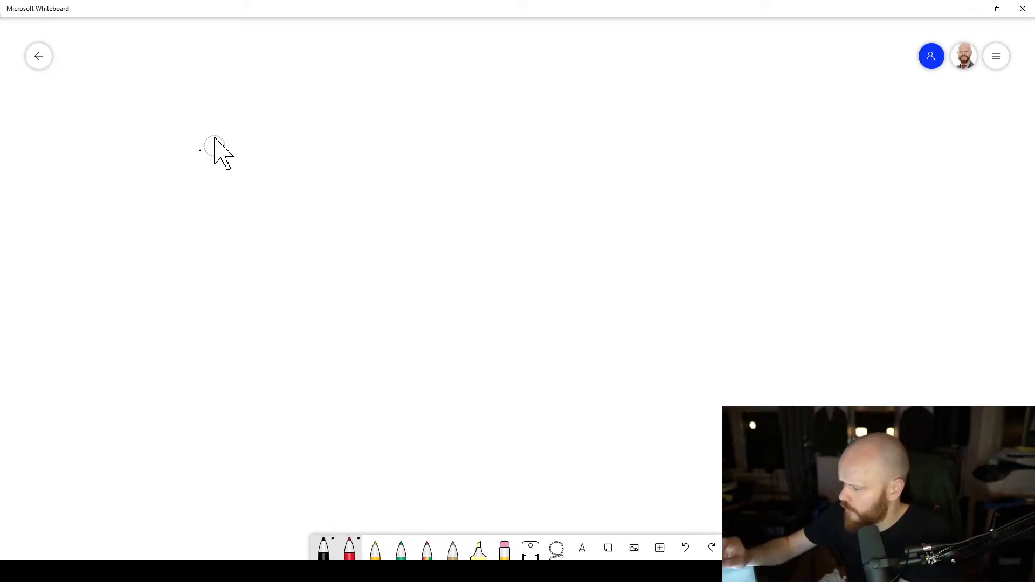
mouse_move(237, 83)
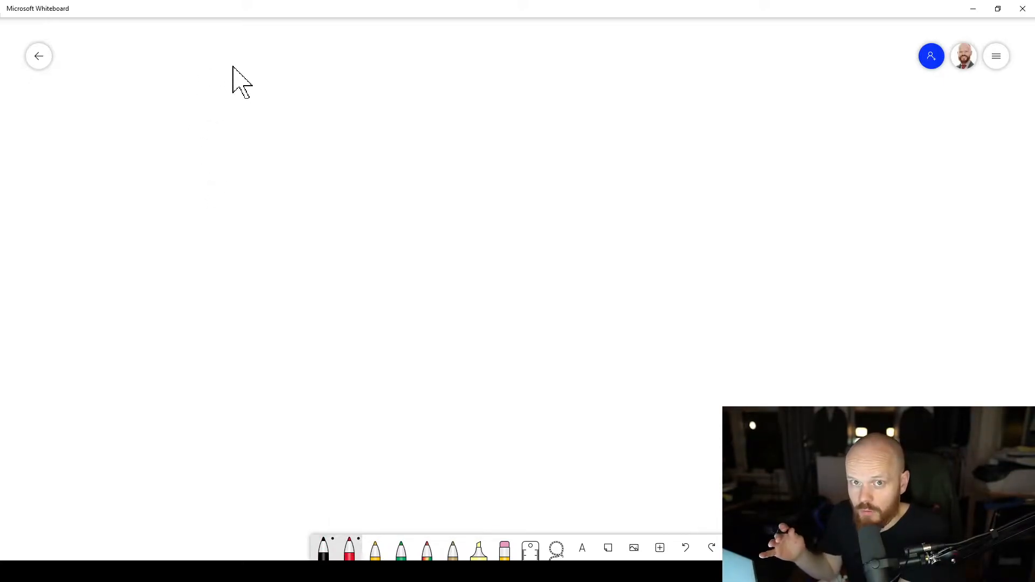
Step: Draw the two vertical CLT wall faces and handwrite the 2×13 gypsum label above
drag(172, 118, 171, 221)
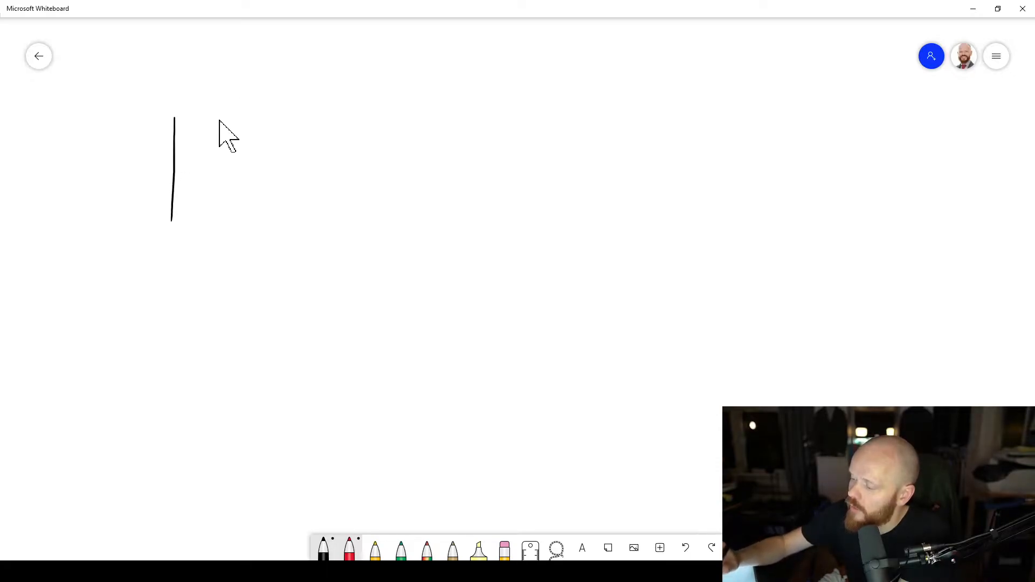
drag(222, 111, 216, 249)
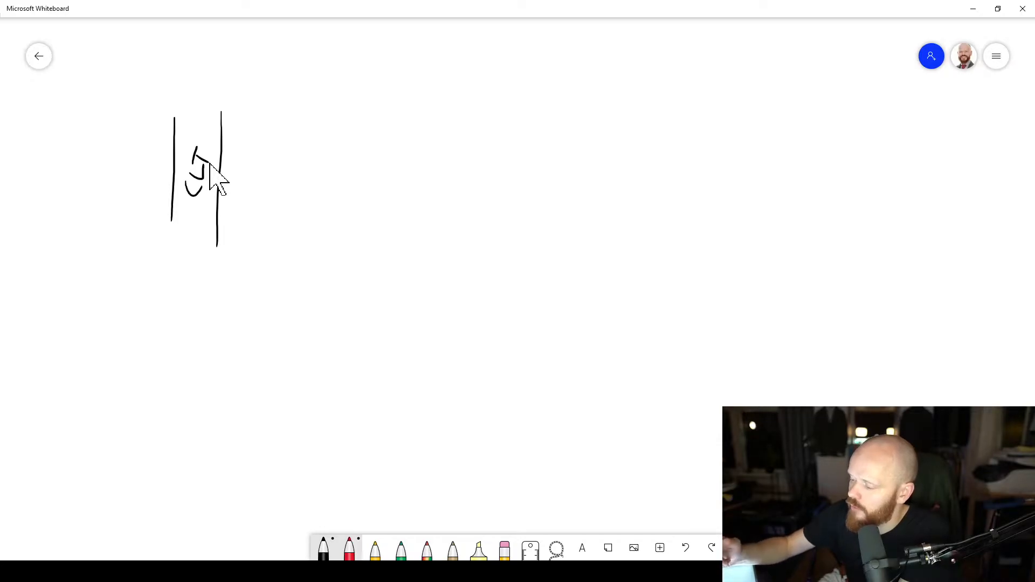
mouse_move(258, 129)
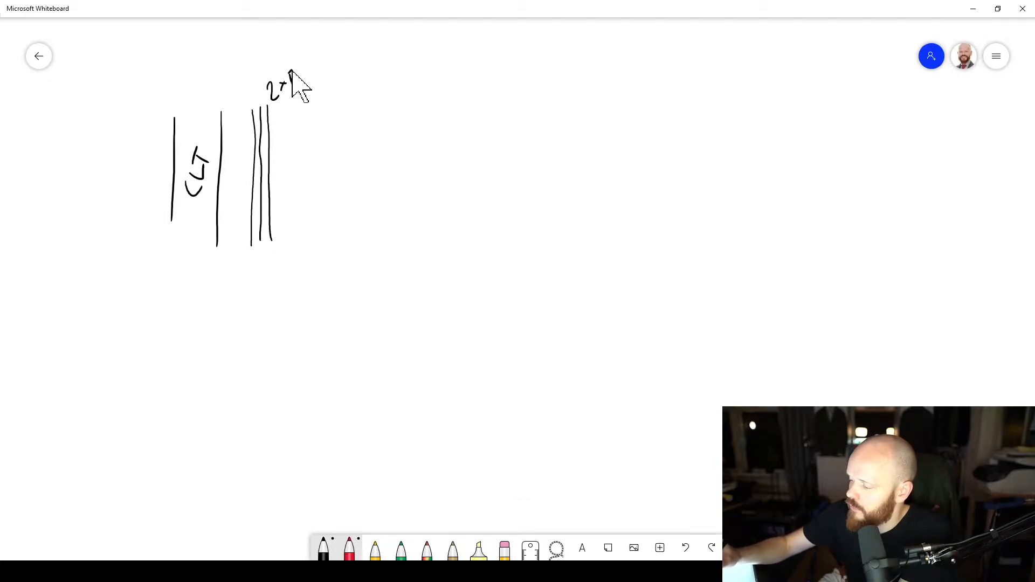
drag(290, 87, 317, 79)
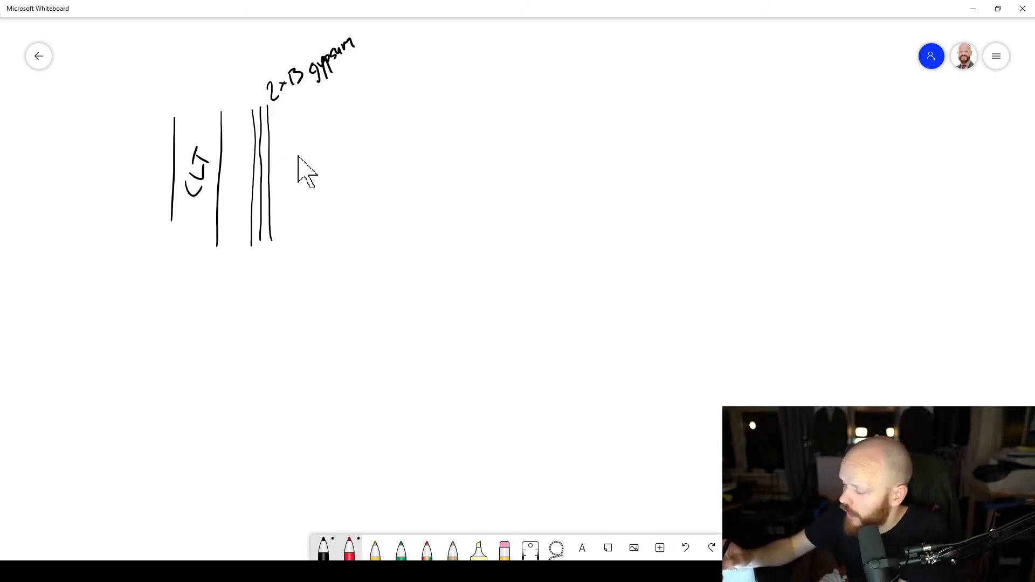
mouse_move(307, 257)
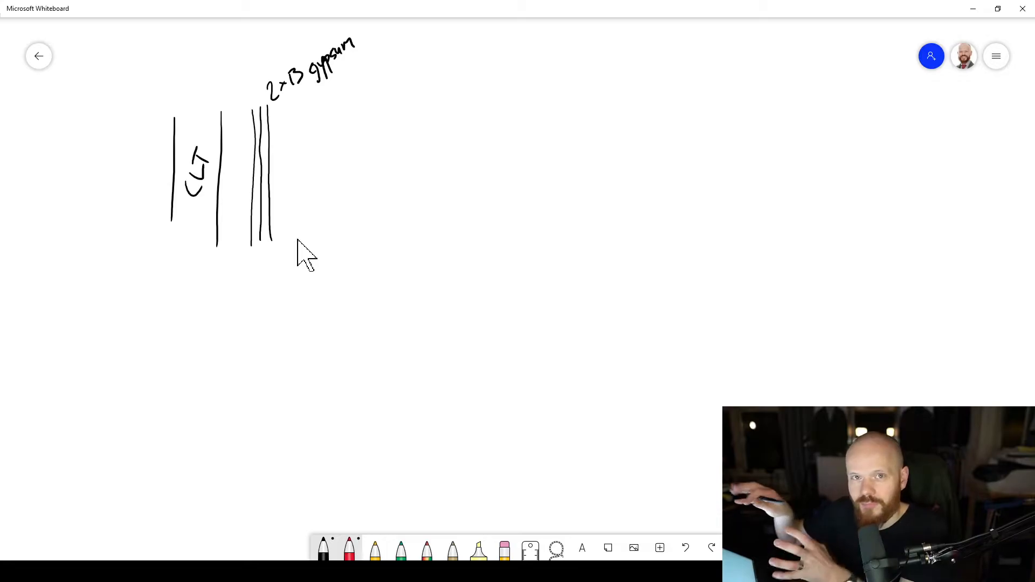
mouse_move(237, 267)
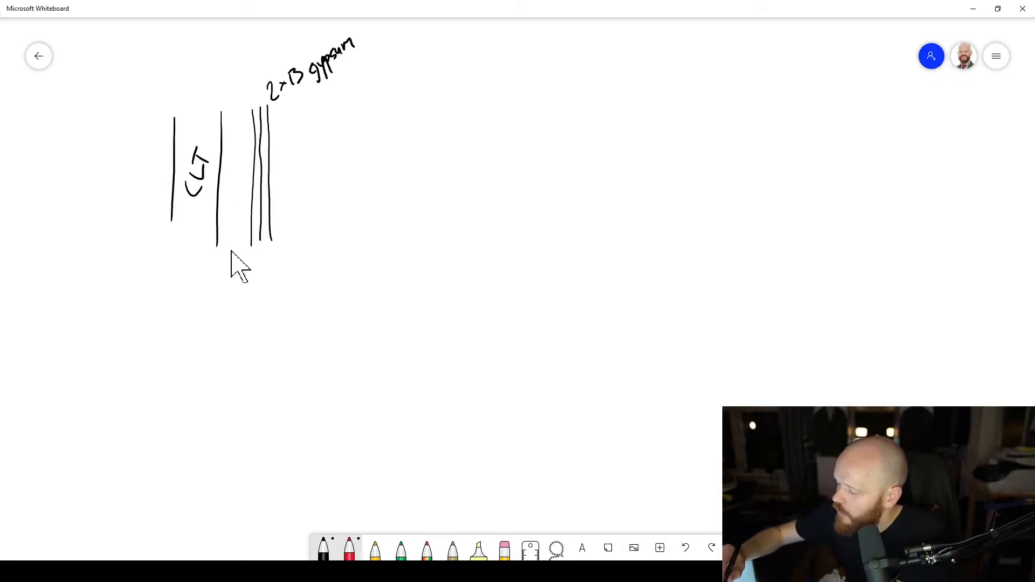
Step: Draw the stud cavity layer lines beside the CLT, toward the top of the wall
drag(233, 86, 228, 254)
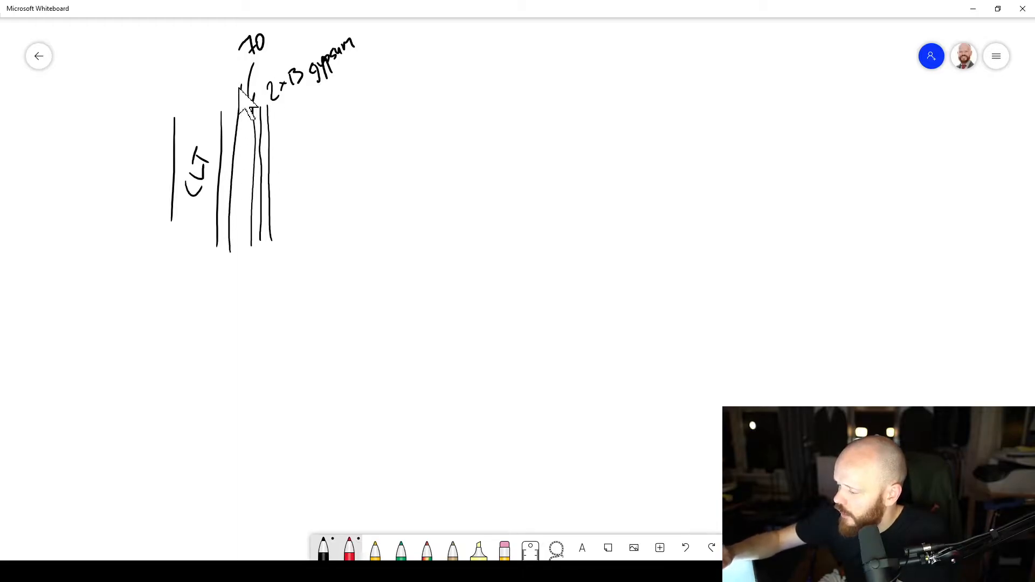
mouse_move(243, 106)
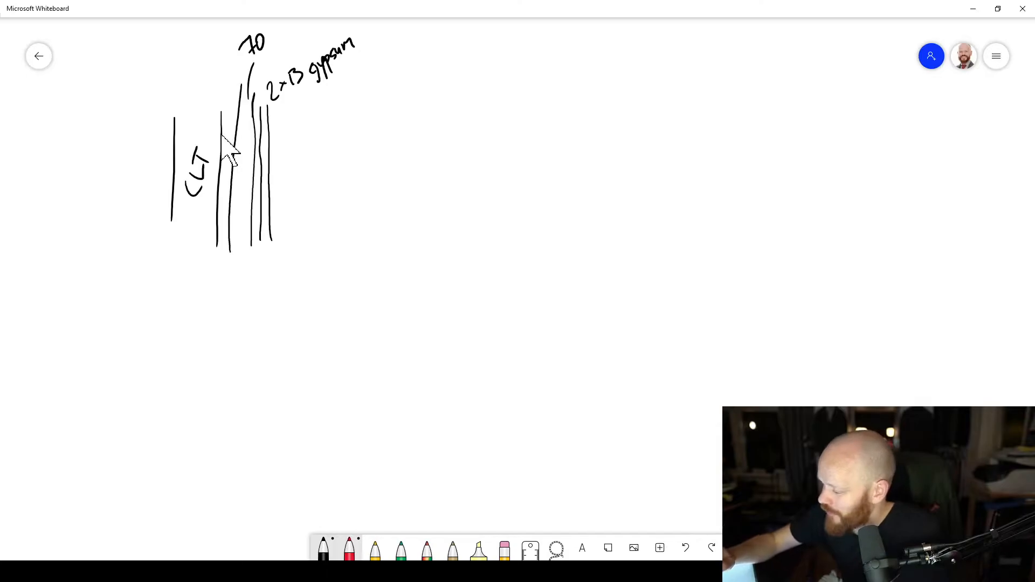
mouse_move(245, 122)
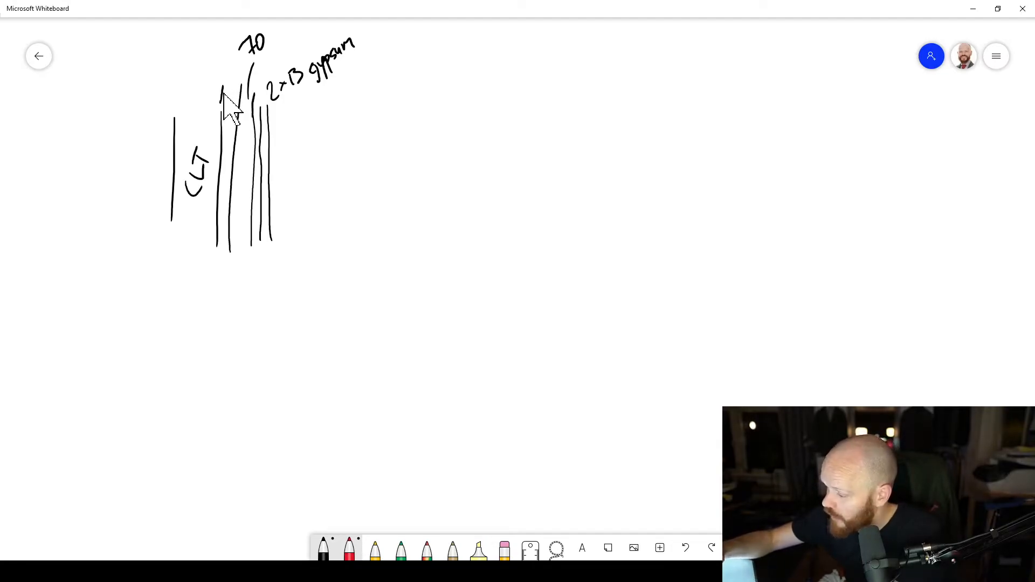
drag(218, 72, 212, 62)
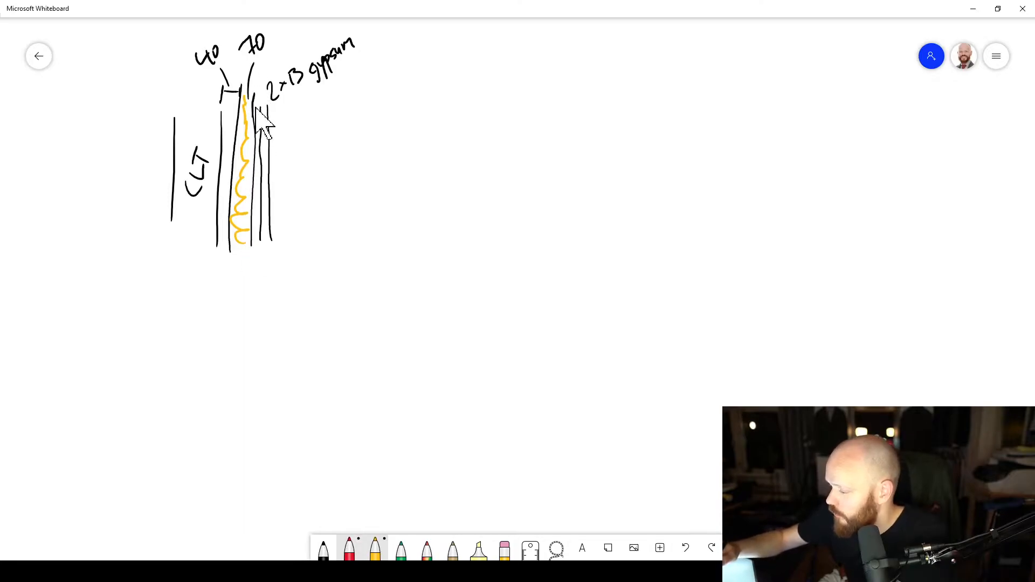
mouse_move(336, 504)
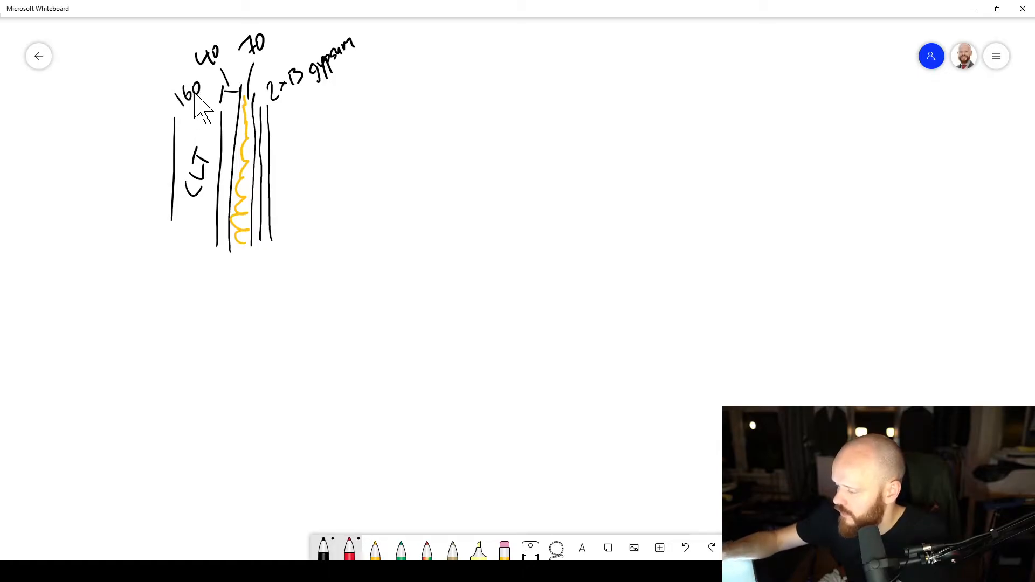
mouse_move(299, 254)
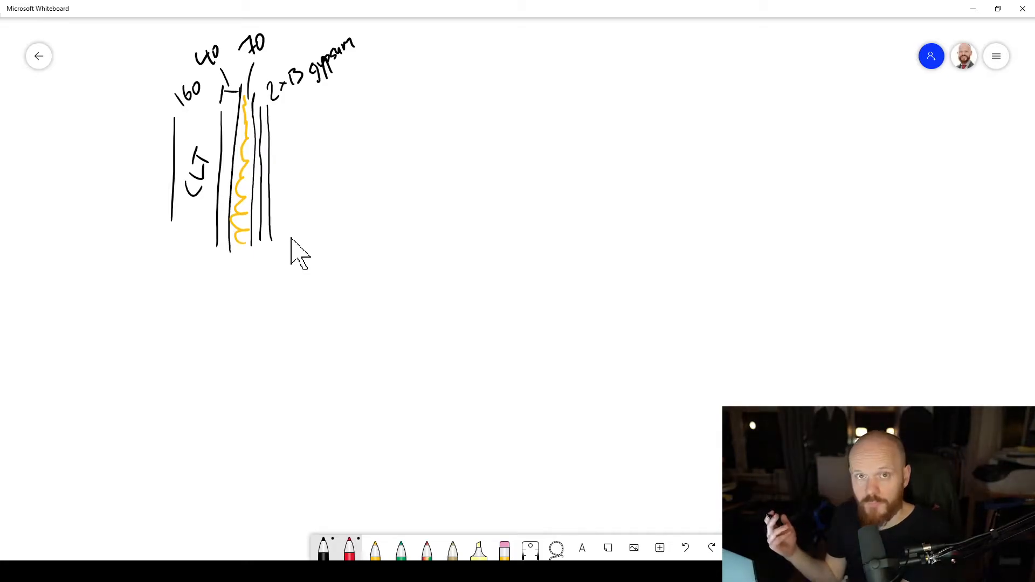
mouse_move(506, 276)
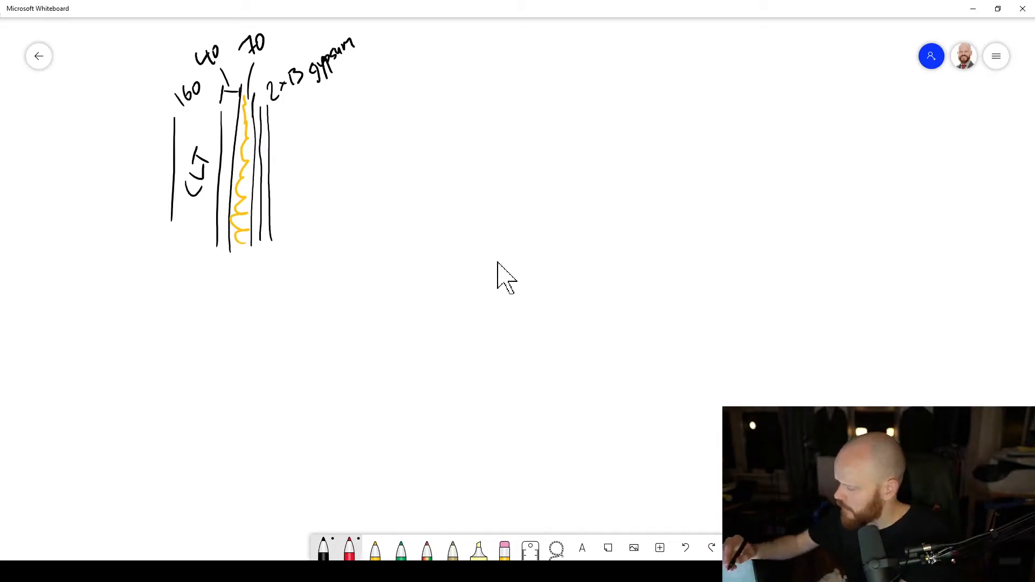
Step: Sketch the floor slab of the junction and a red flanking-path arrow through it
drag(484, 271, 591, 316)
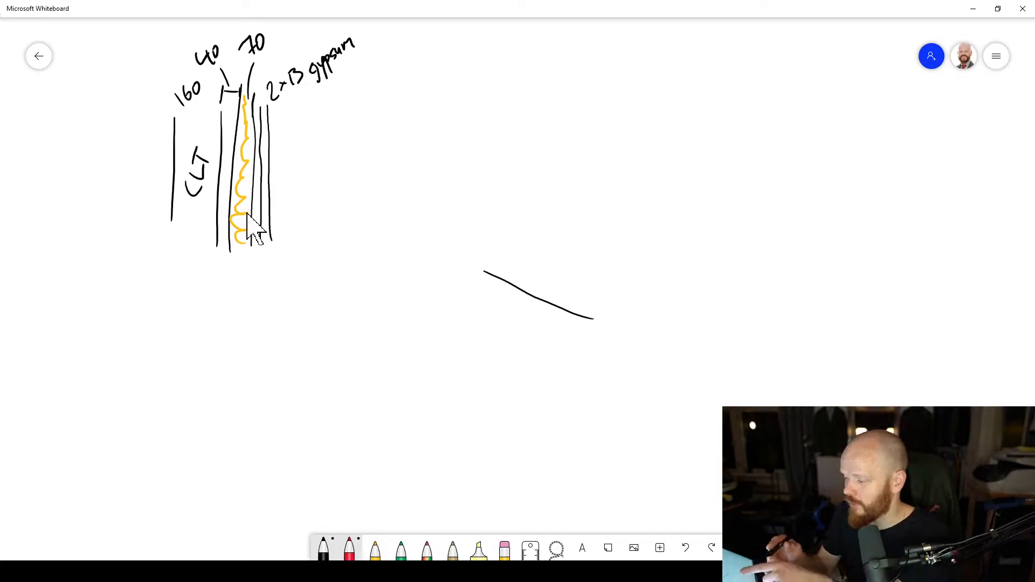
mouse_move(280, 218)
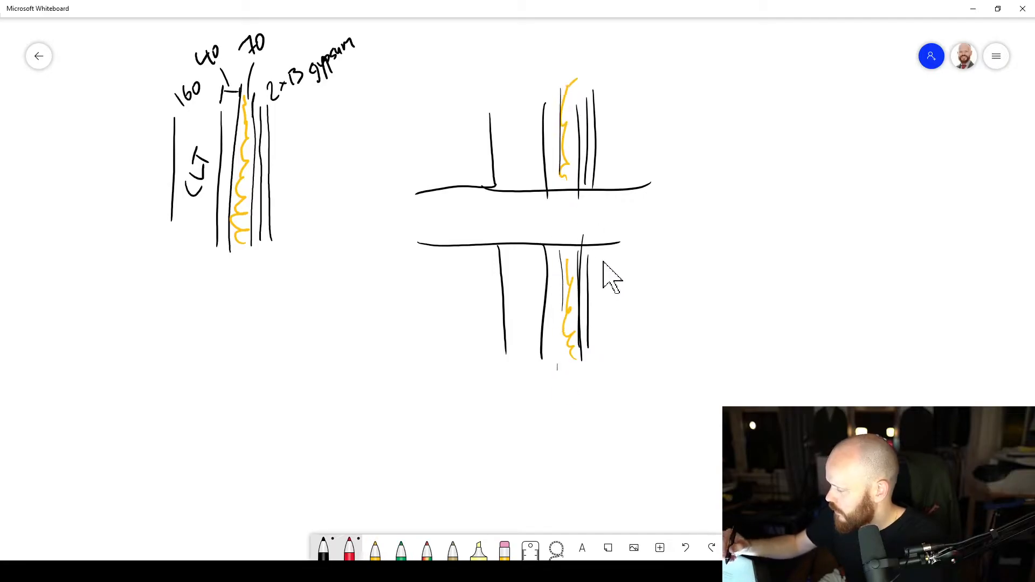
mouse_move(519, 172)
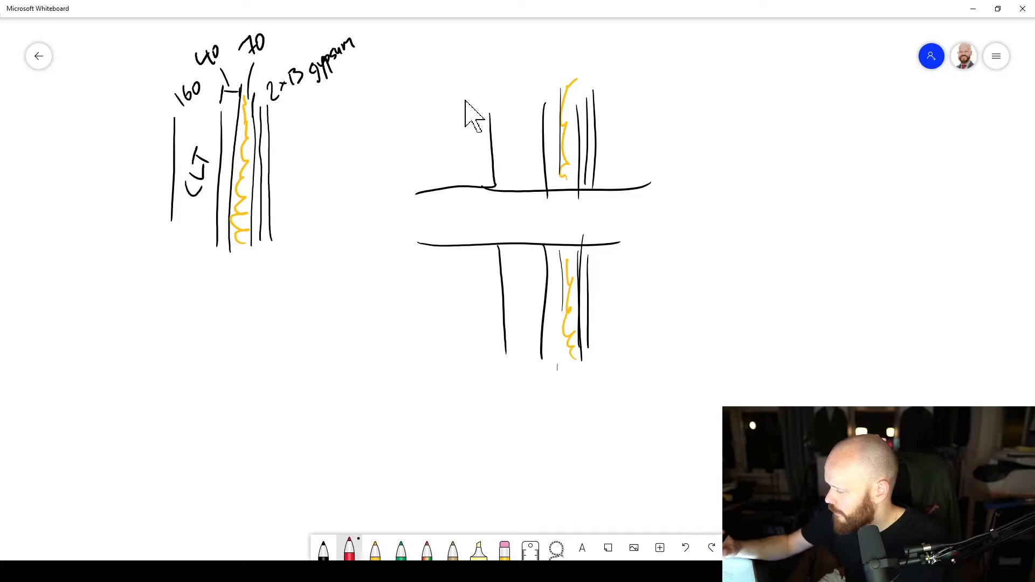
drag(466, 86, 472, 350)
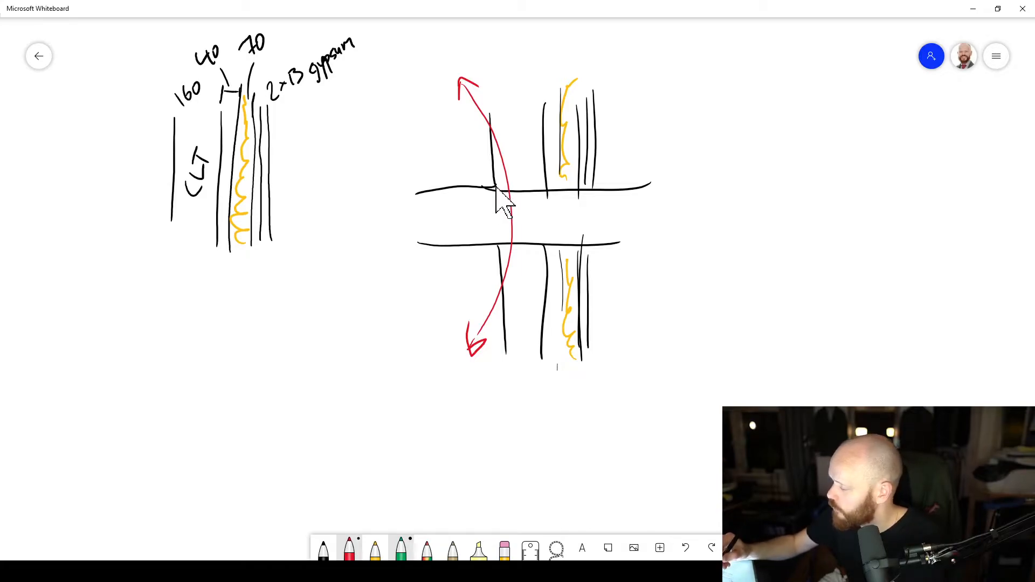
Step: Mark the slab joint with a thick green stroke and label it 6-25mm
drag(489, 187, 544, 190)
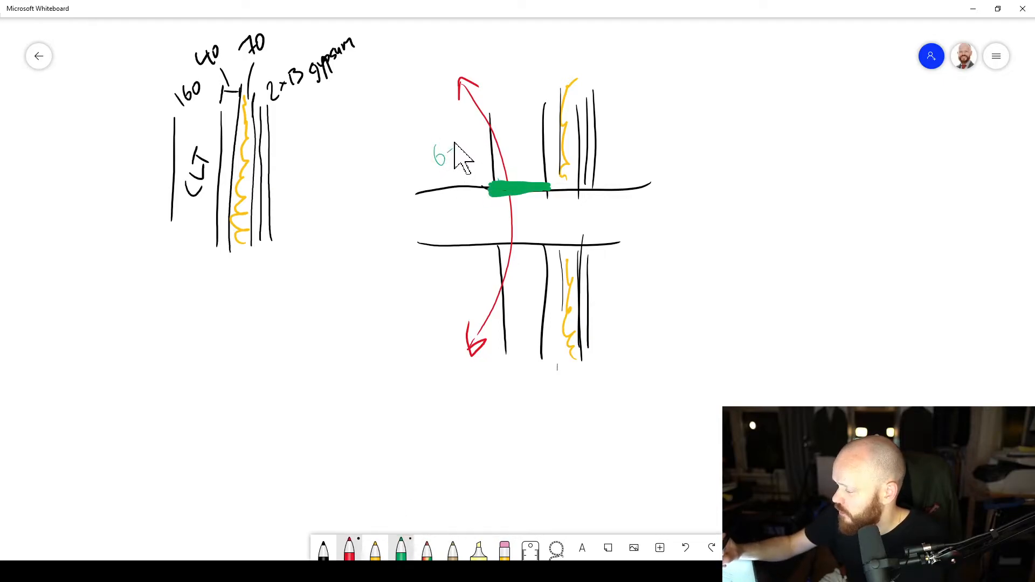
text(-25mm)
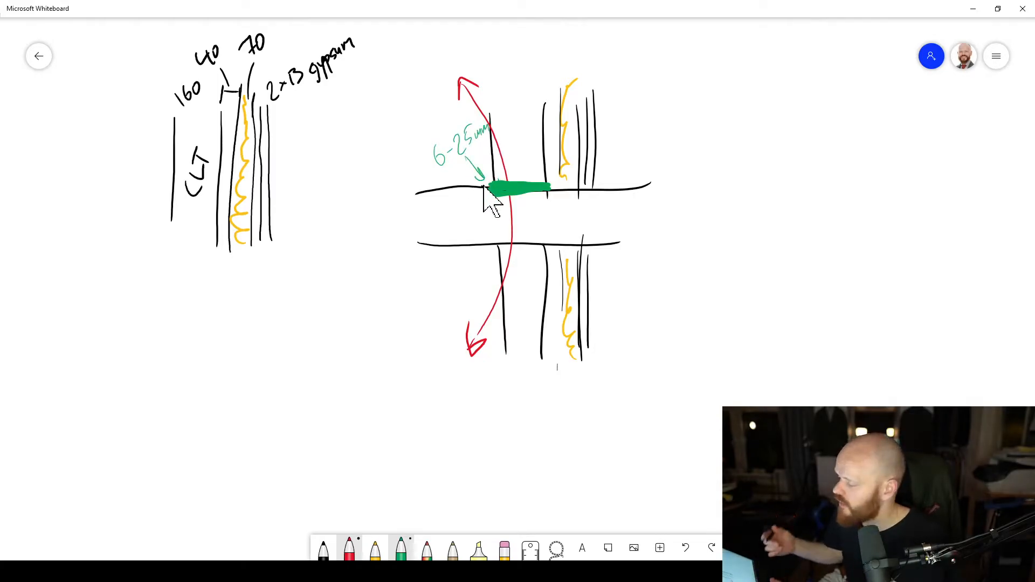
mouse_move(518, 221)
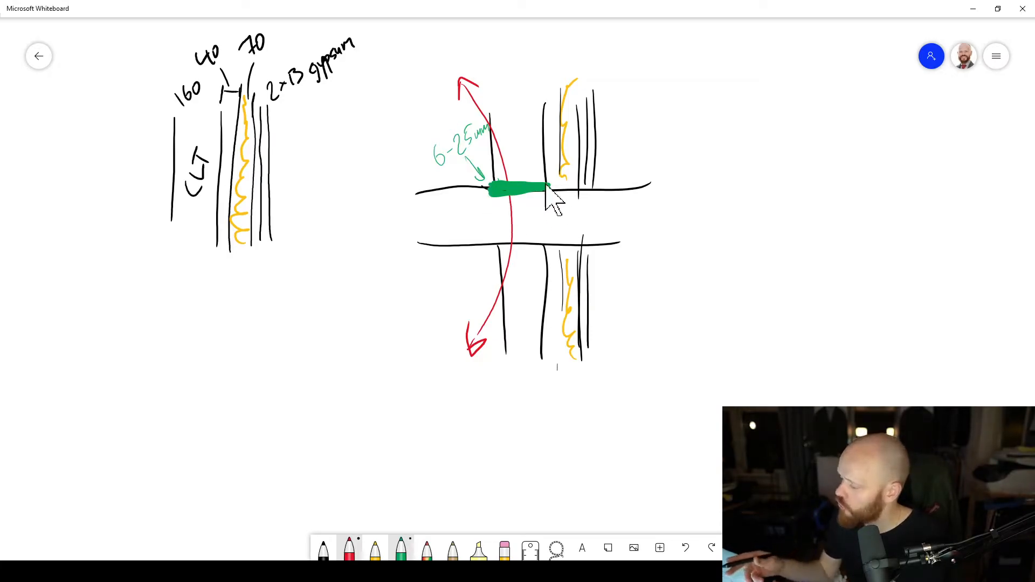
mouse_move(502, 227)
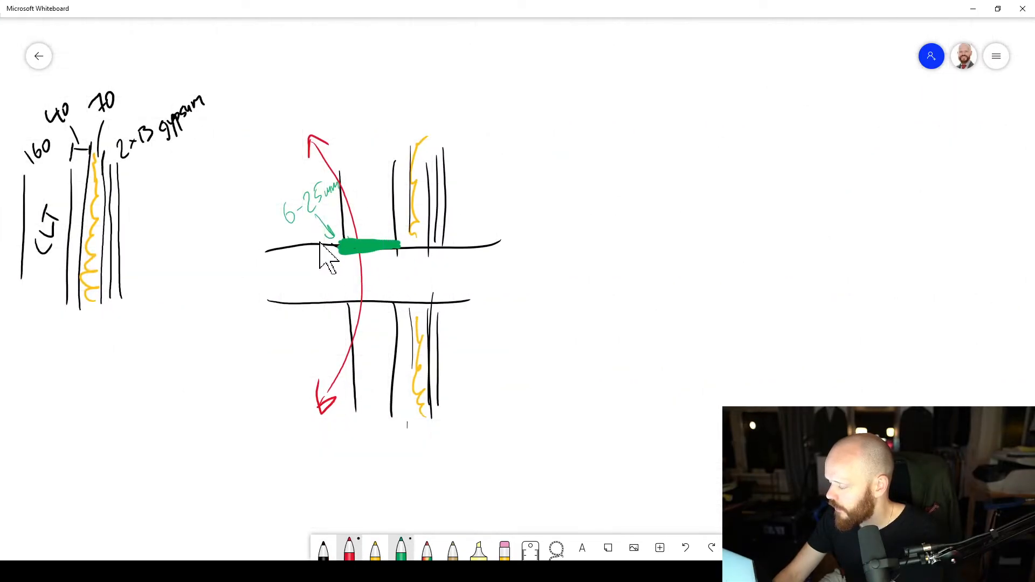
mouse_move(324, 234)
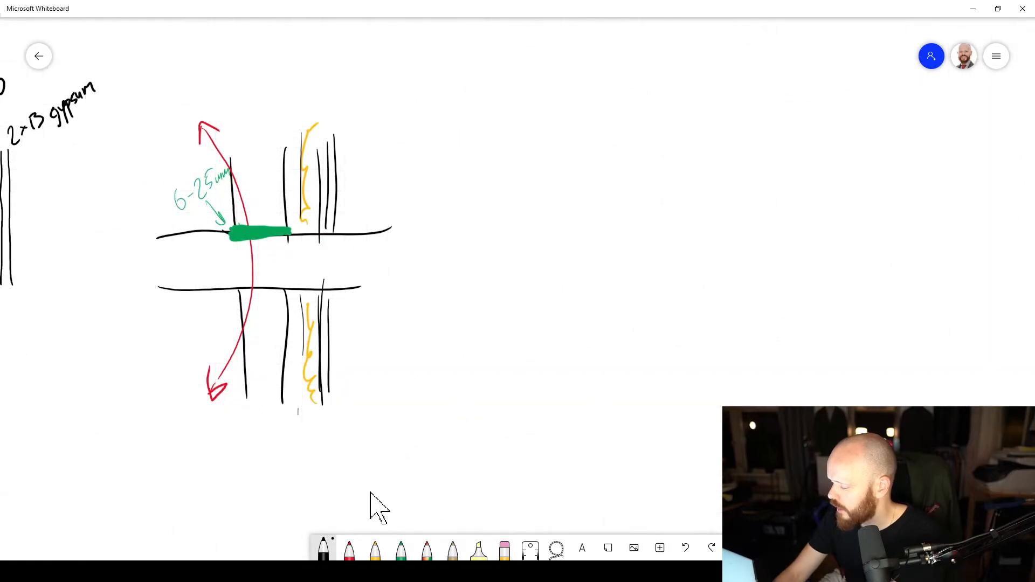
mouse_move(417, 498)
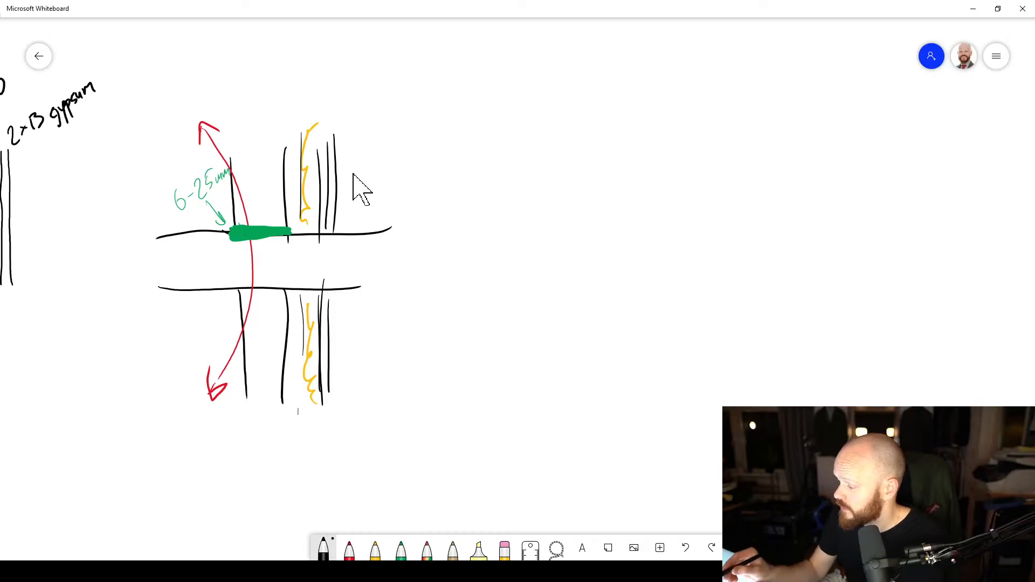
Step: Draw the floor build-up lines beside the junction sketch
drag(346, 178, 529, 170)
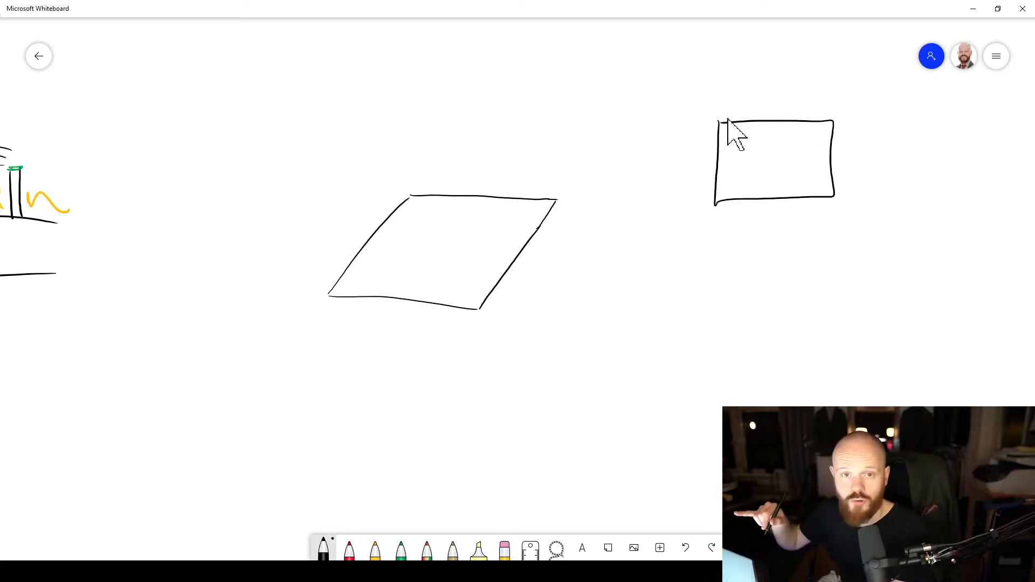
Step: Draw the outer top, right, left and bottom CLT walls around the room rectangle
drag(719, 125, 846, 109)
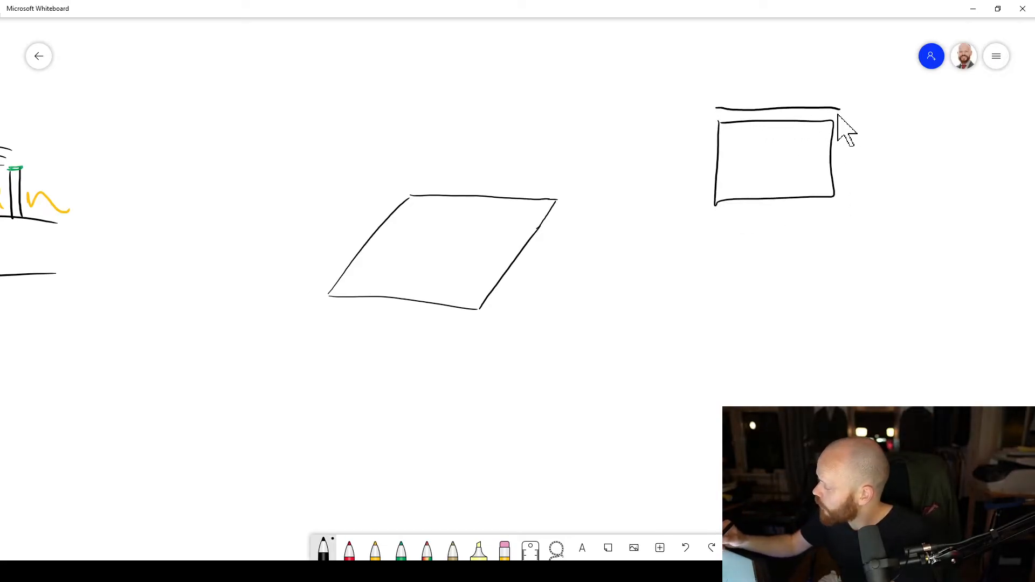
drag(845, 116, 851, 201)
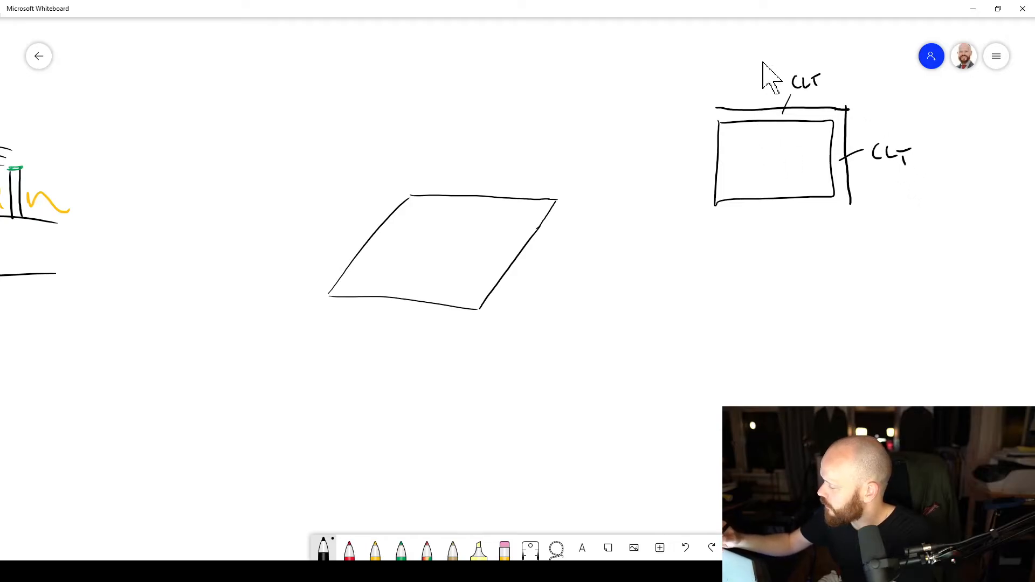
mouse_move(726, 129)
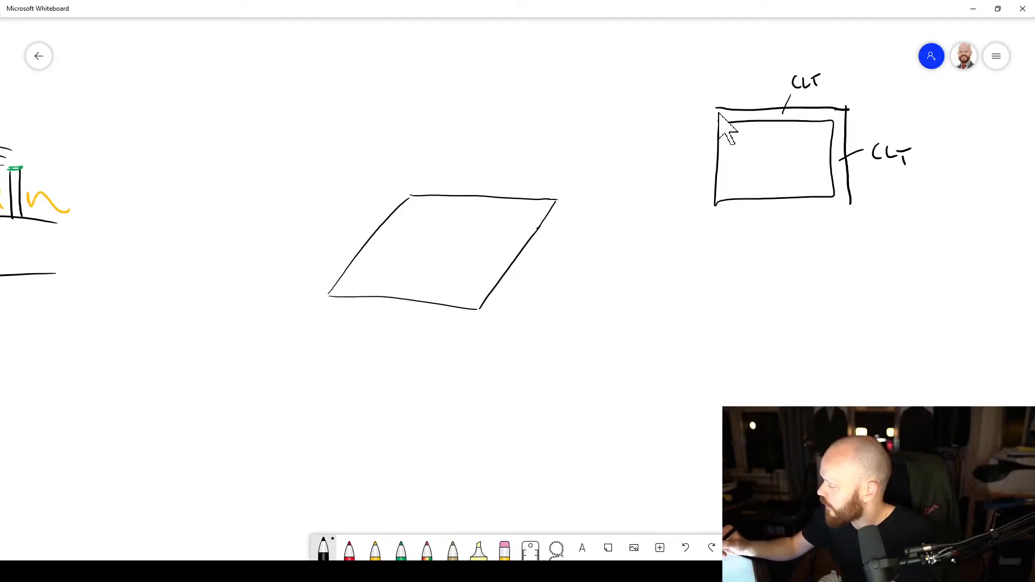
drag(720, 118, 703, 205)
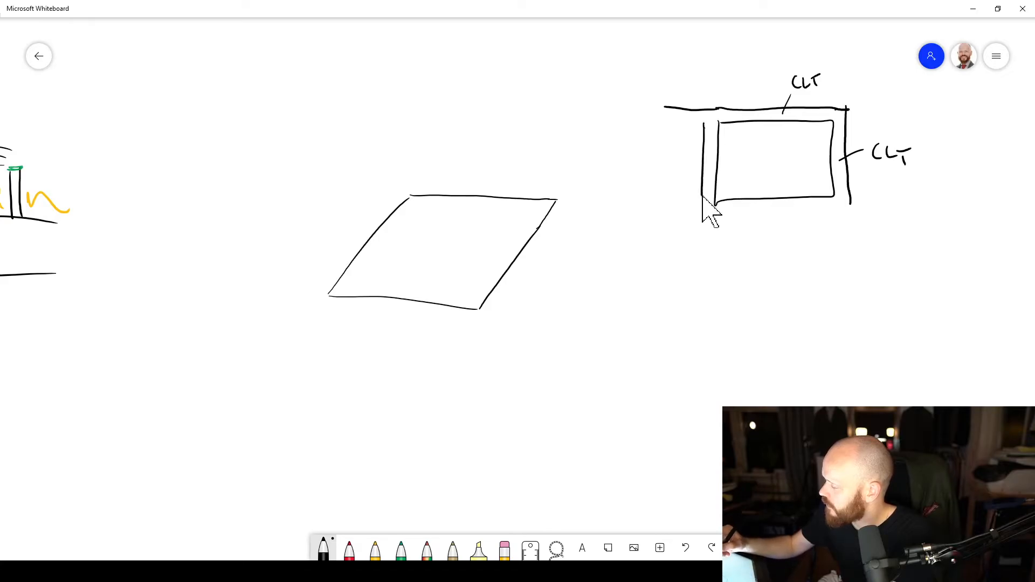
drag(709, 211, 875, 198)
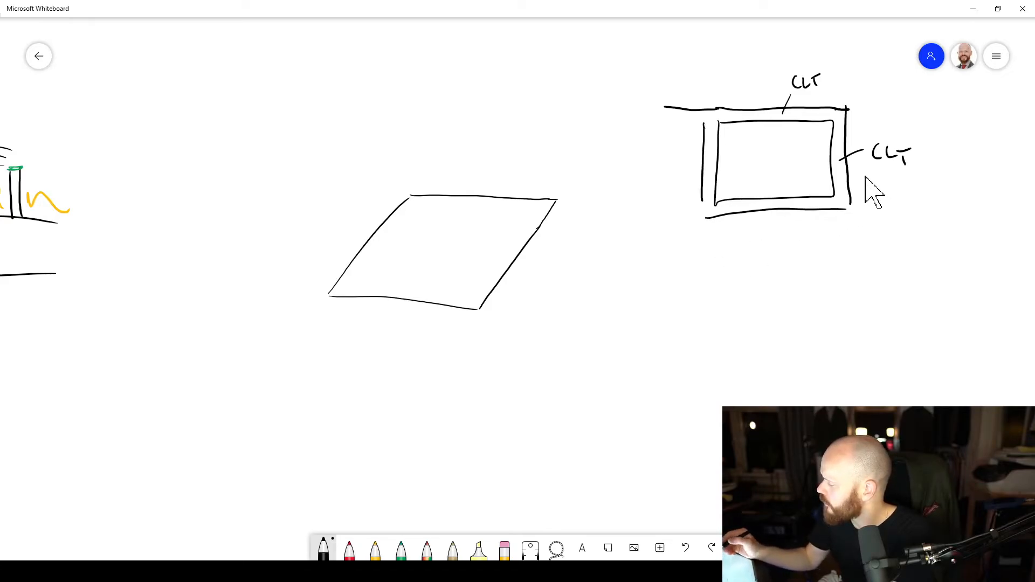
Step: Add lining lines under the bottom wall and beside the left wall
drag(730, 228, 832, 221)
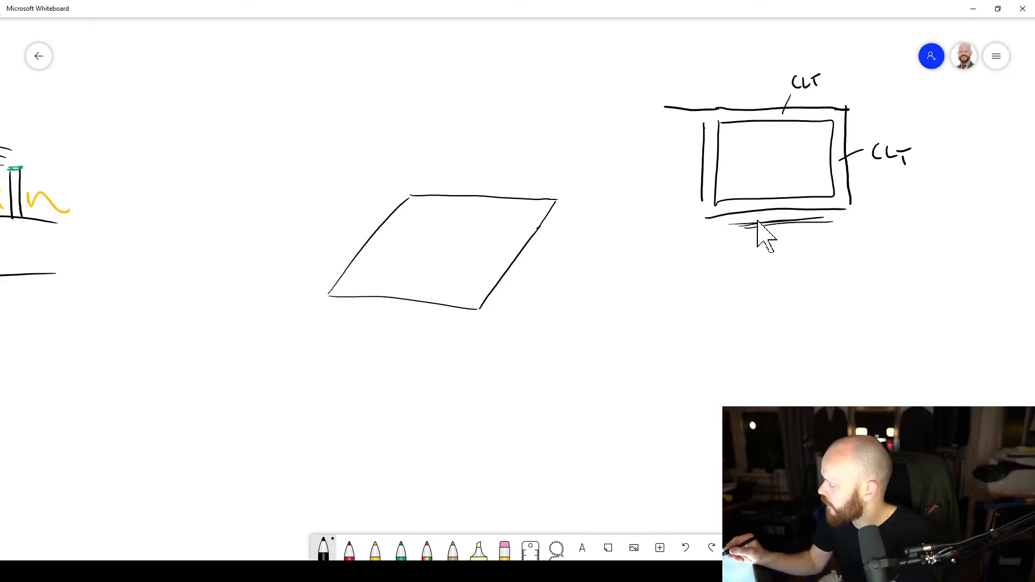
drag(680, 132, 687, 198)
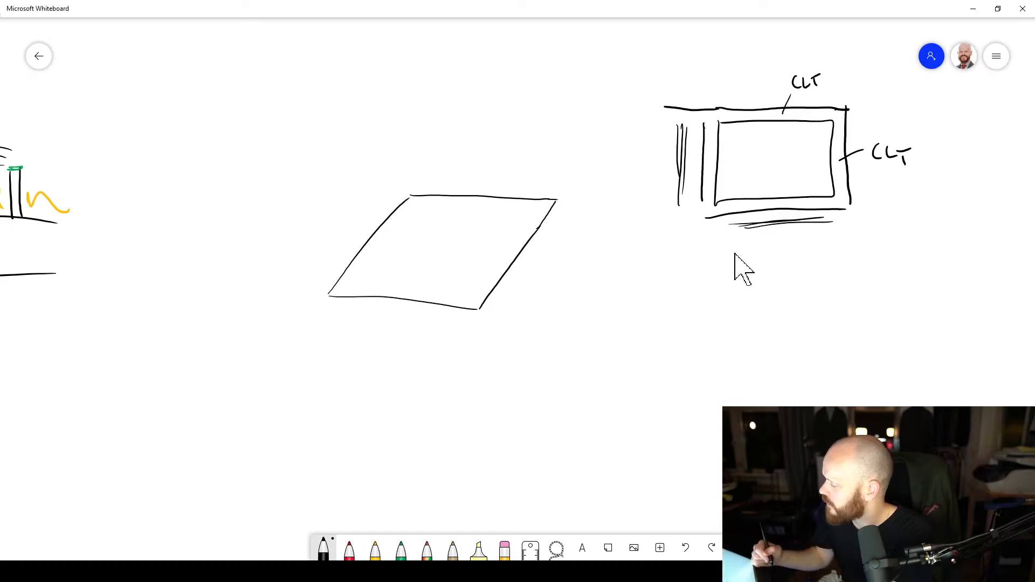
mouse_move(799, 238)
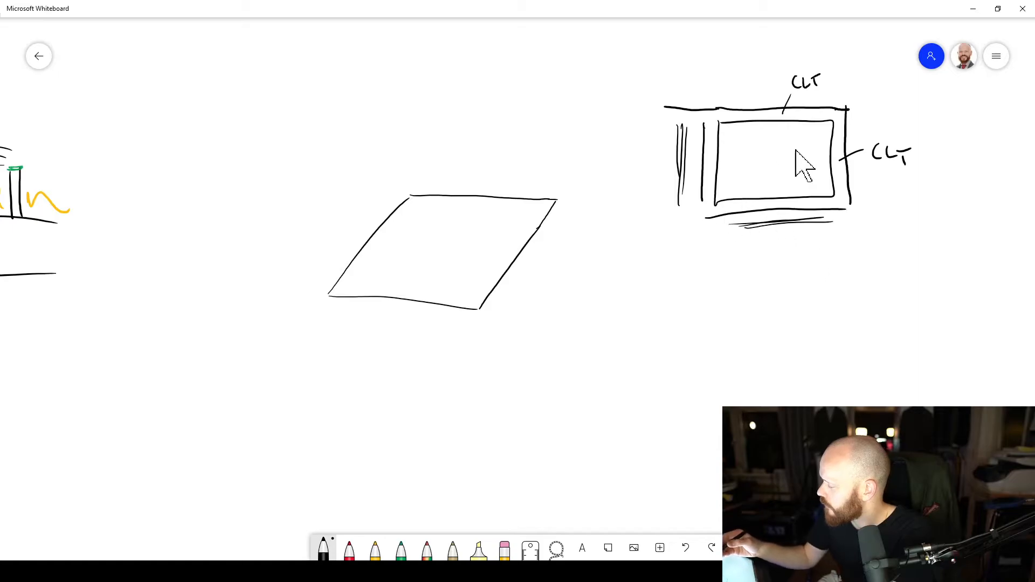
mouse_move(817, 294)
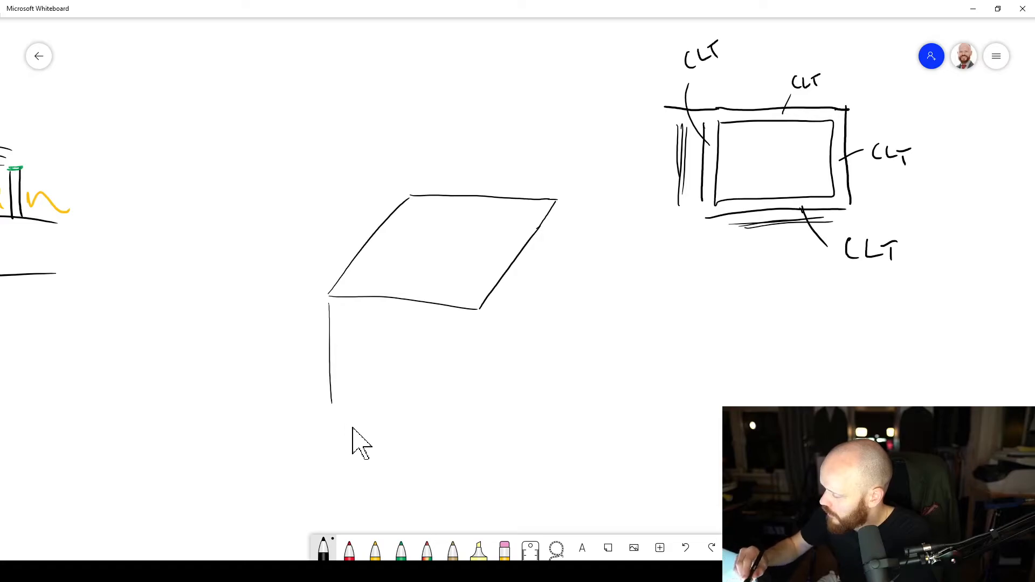
mouse_move(650, 508)
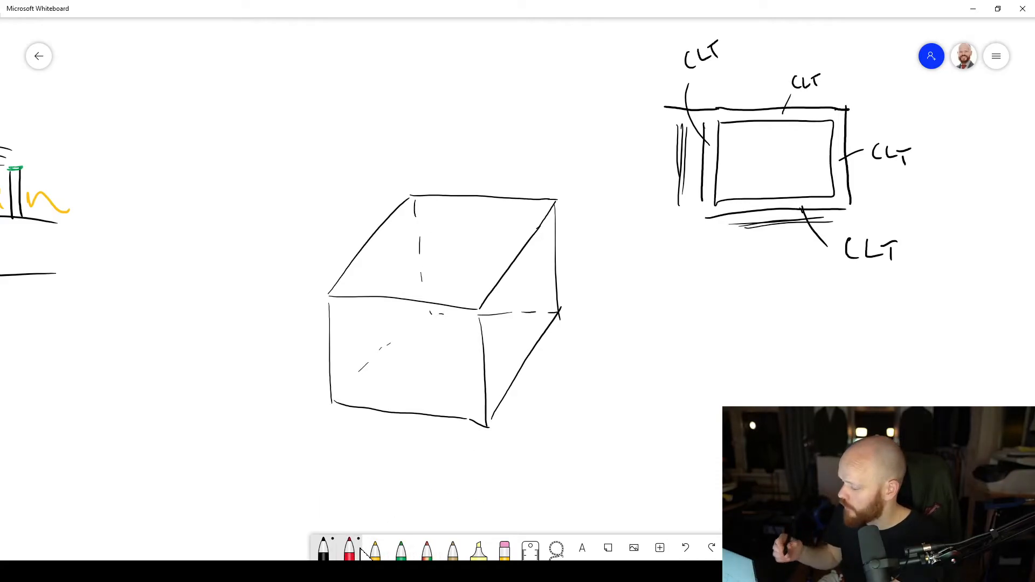
mouse_move(470, 271)
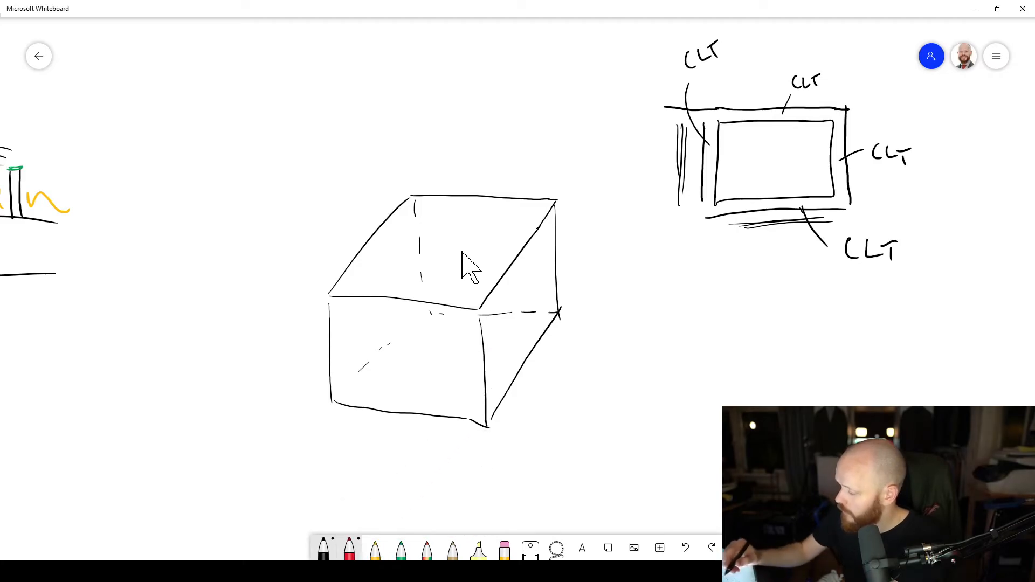
Step: Draw a red downward load arrow onto the box's top face
drag(448, 211, 448, 234)
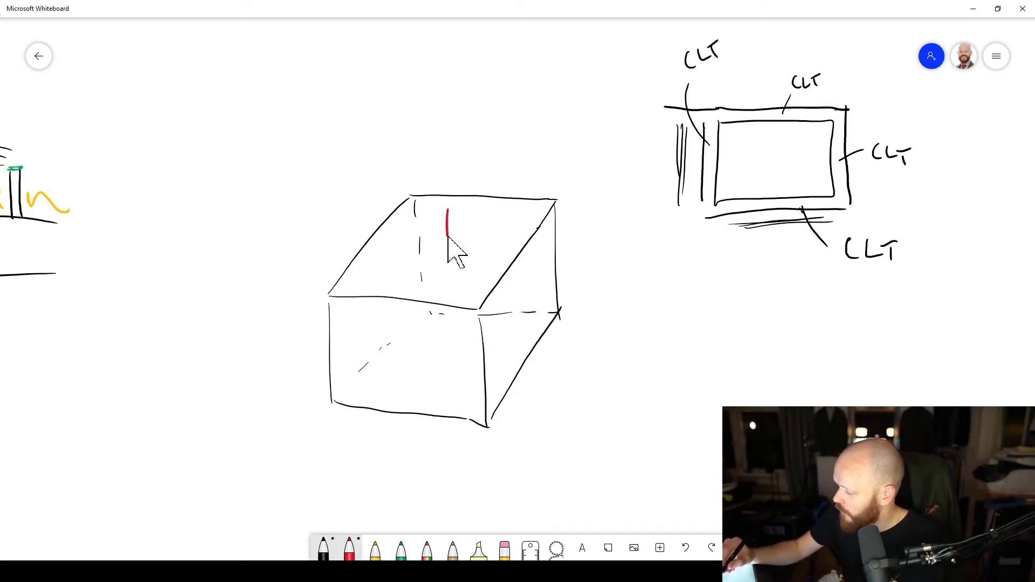
drag(448, 218, 448, 304)
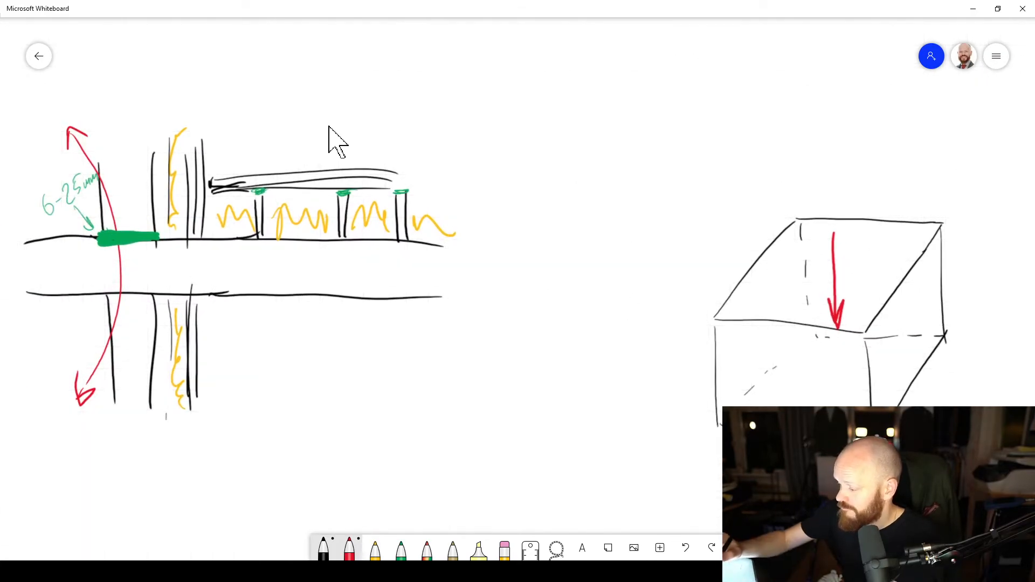
Step: Draw a vertical red sound path through the floor build-up
drag(328, 122, 330, 354)
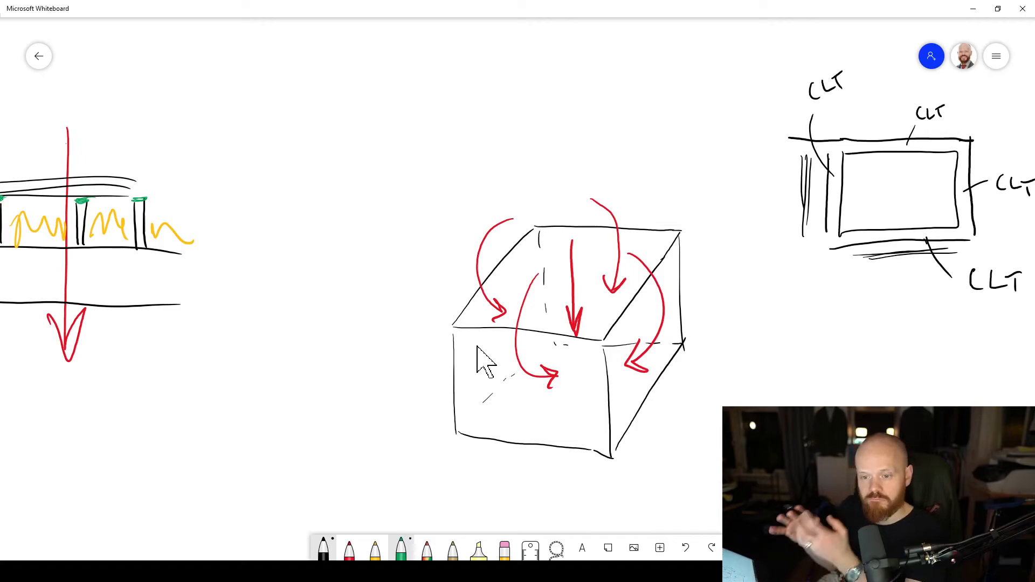
mouse_move(528, 336)
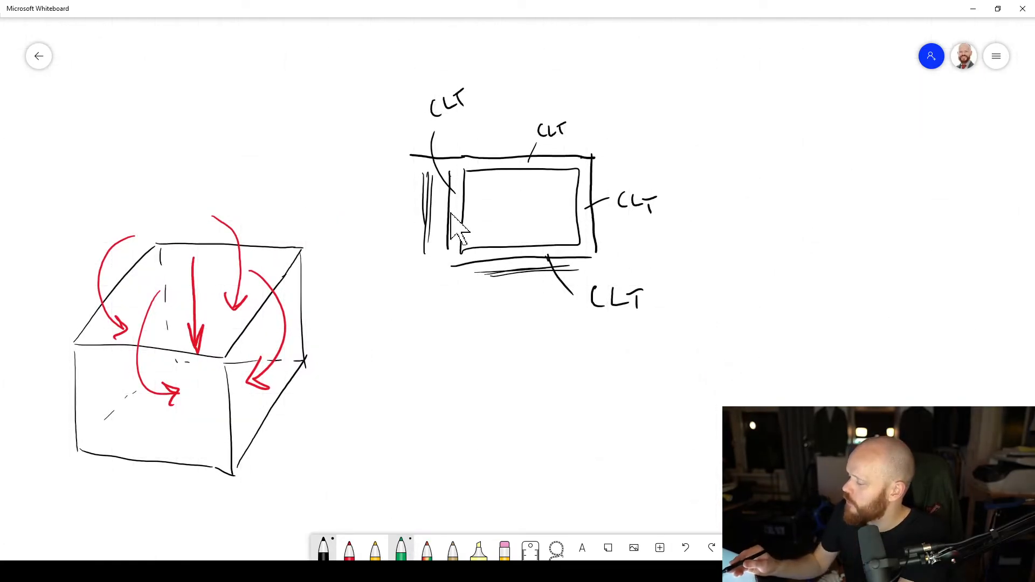
mouse_move(519, 429)
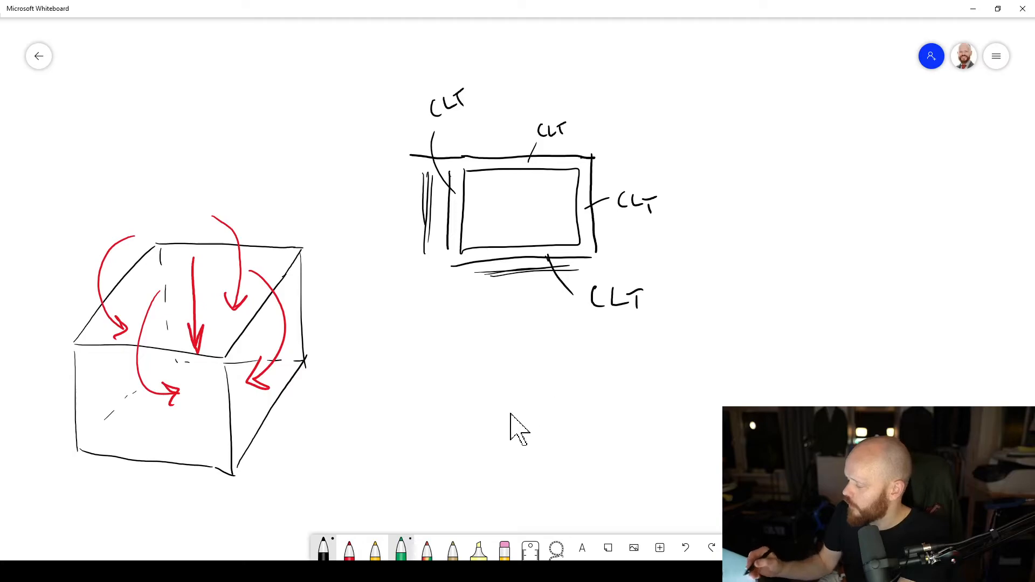
Step: Draw the top and right walls of the second plan and label the right wall CLT
drag(444, 366, 591, 369)
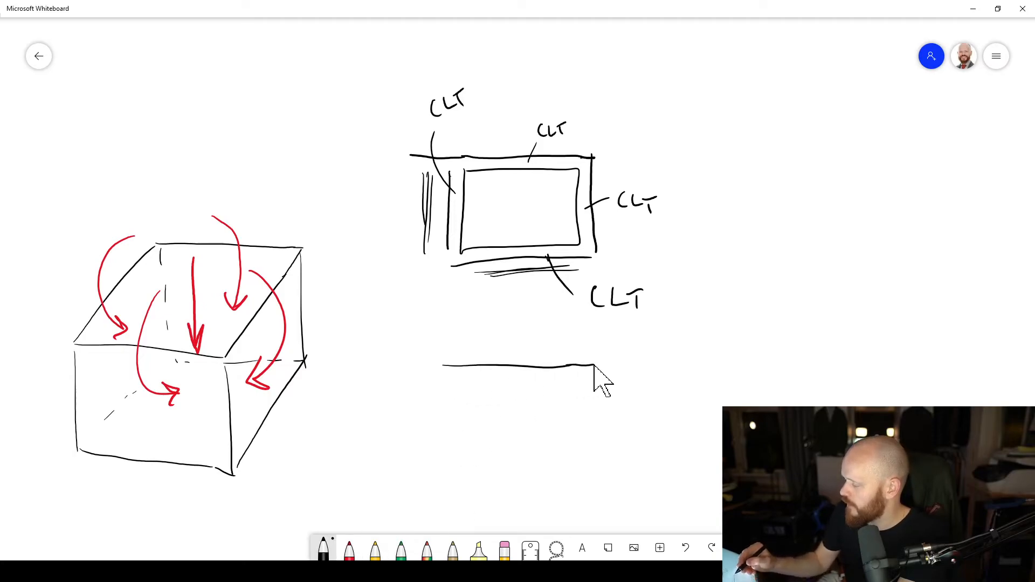
drag(584, 370, 584, 482)
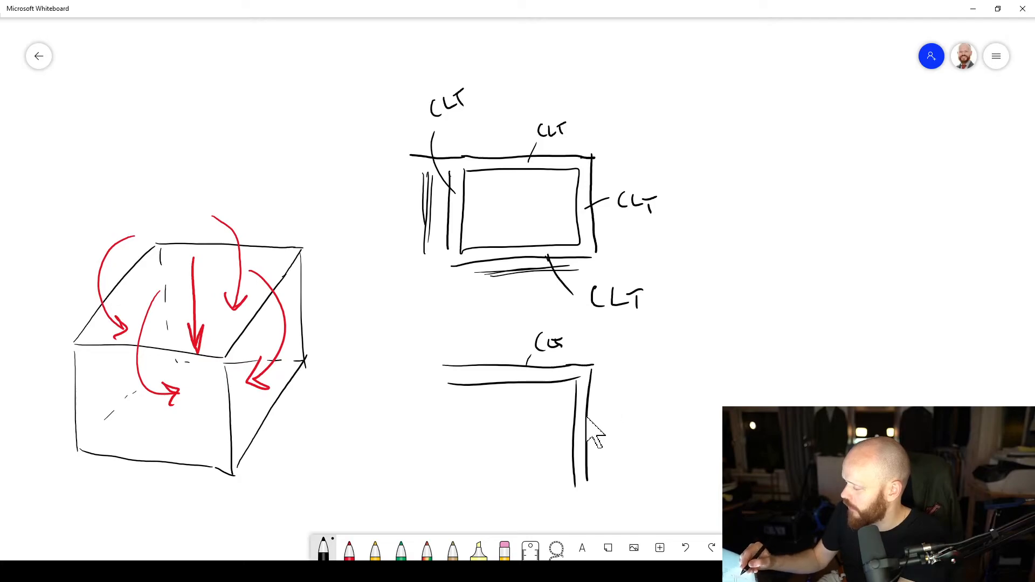
drag(591, 416, 667, 399)
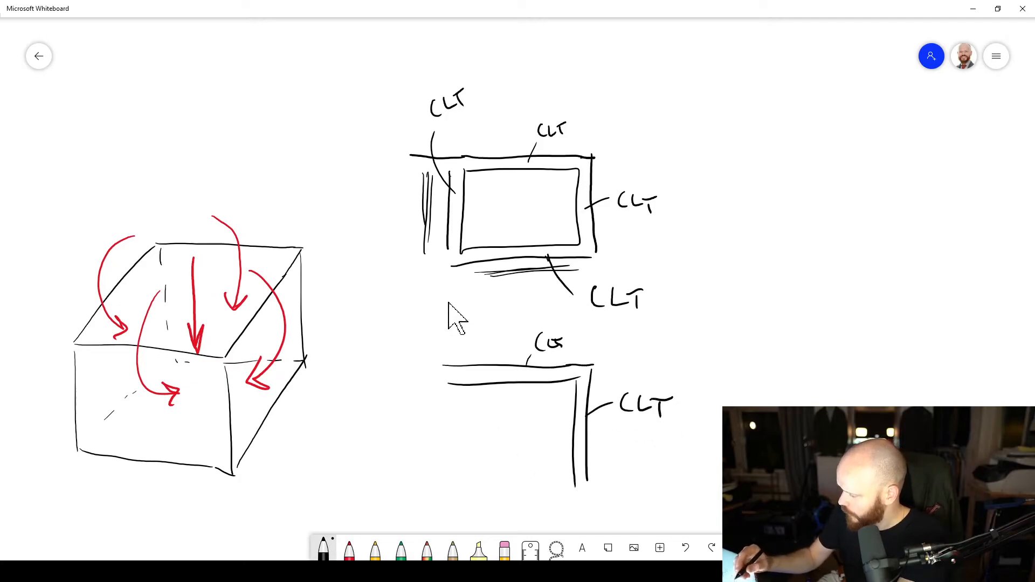
mouse_move(446, 407)
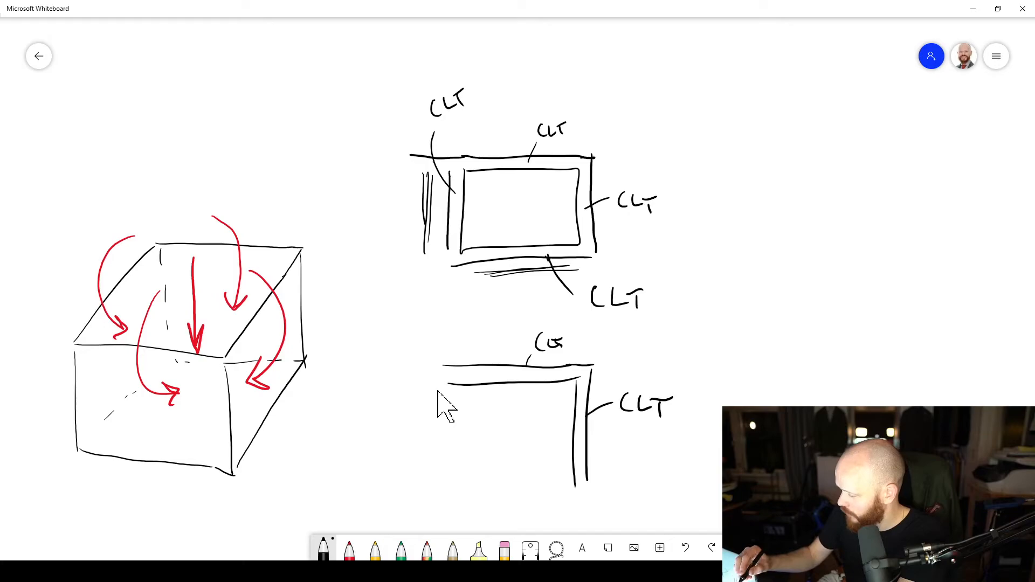
Step: Draw the left wall with lining lines and the double bottom wall line
drag(435, 369, 433, 469)
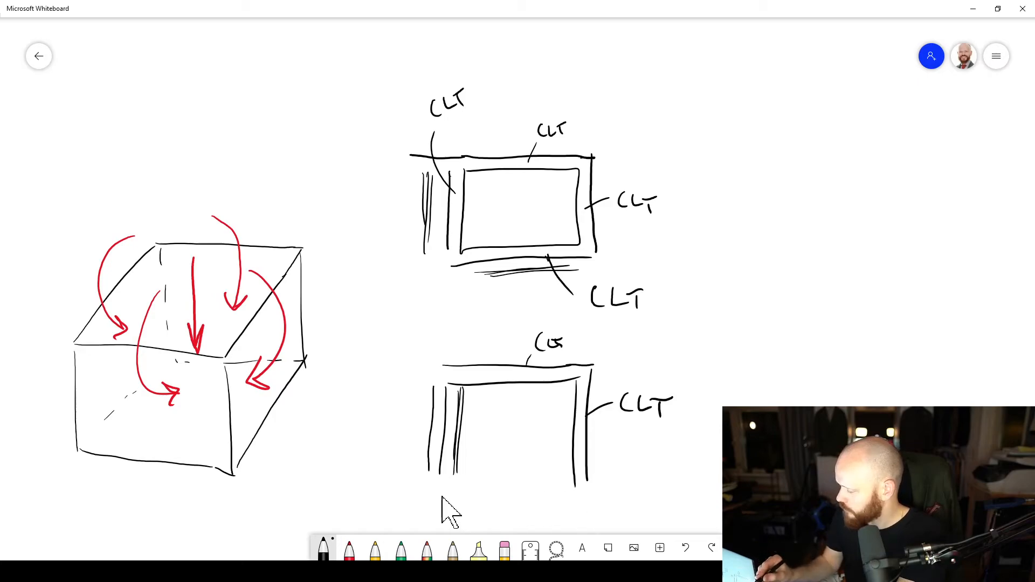
drag(446, 499, 591, 496)
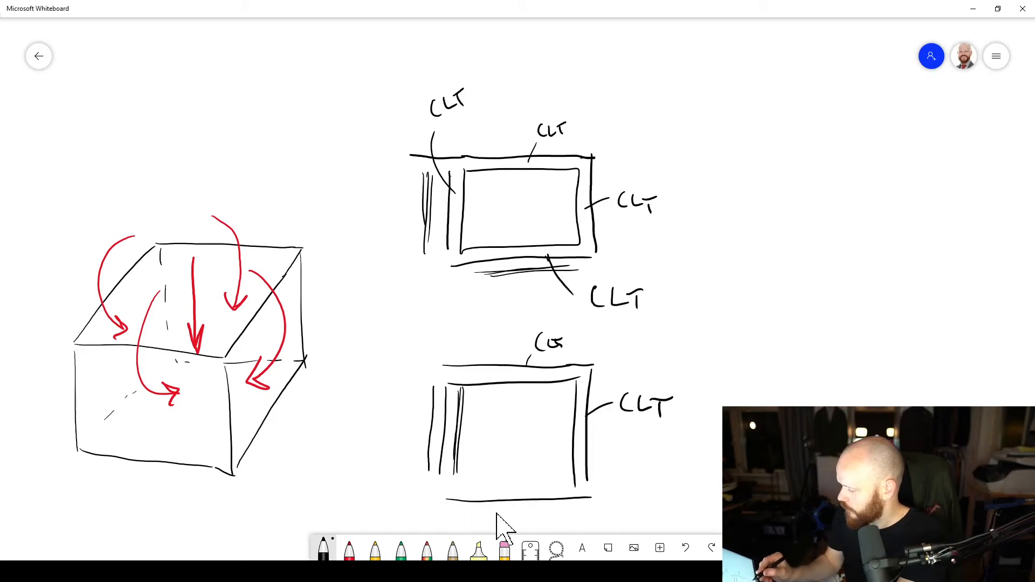
drag(443, 501, 591, 508)
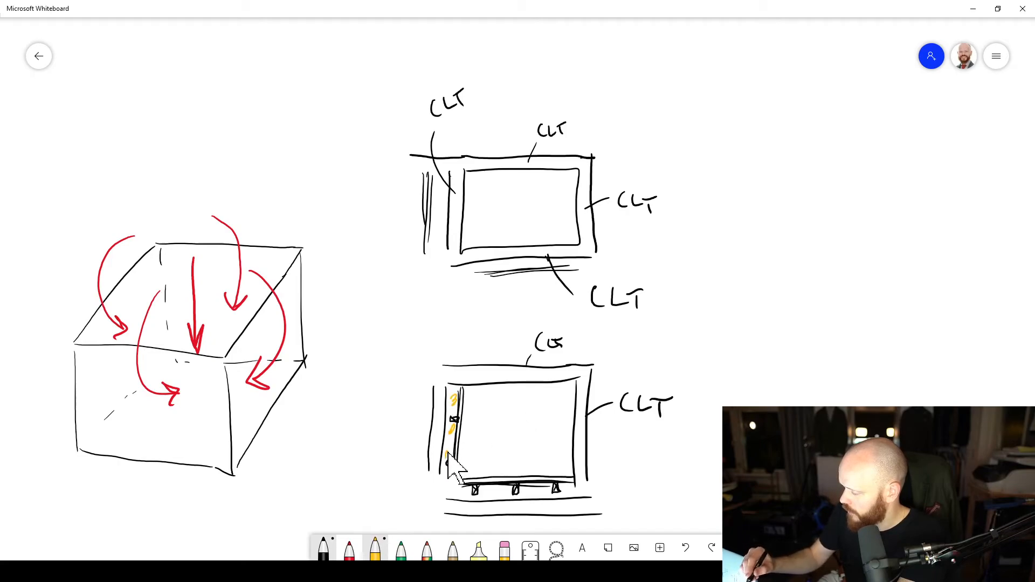
Step: Scribble yellow insulation along the lower plan's floor and under the upper plan's floor
drag(455, 491, 515, 492)
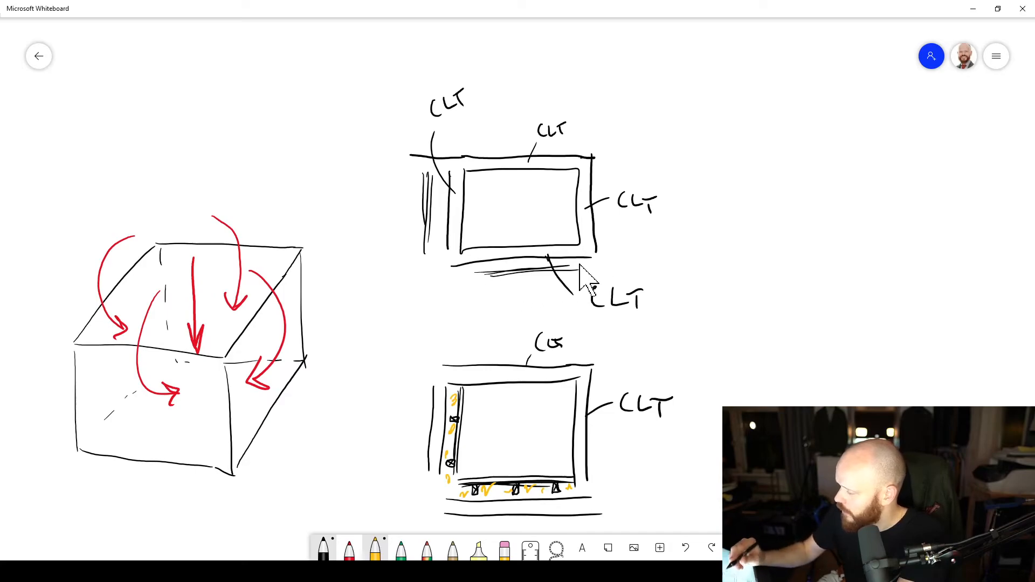
drag(522, 264, 575, 264)
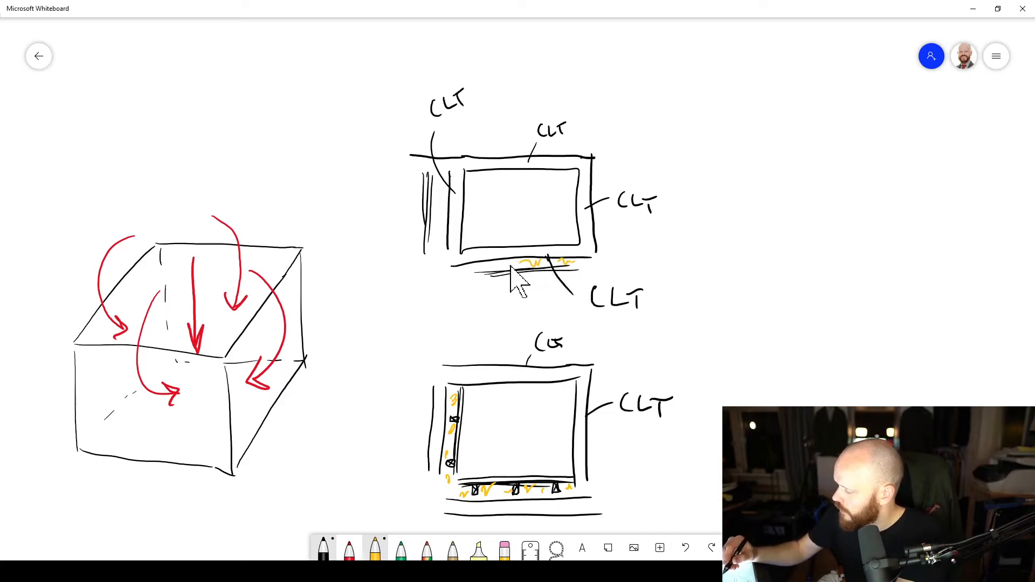
drag(436, 178, 439, 258)
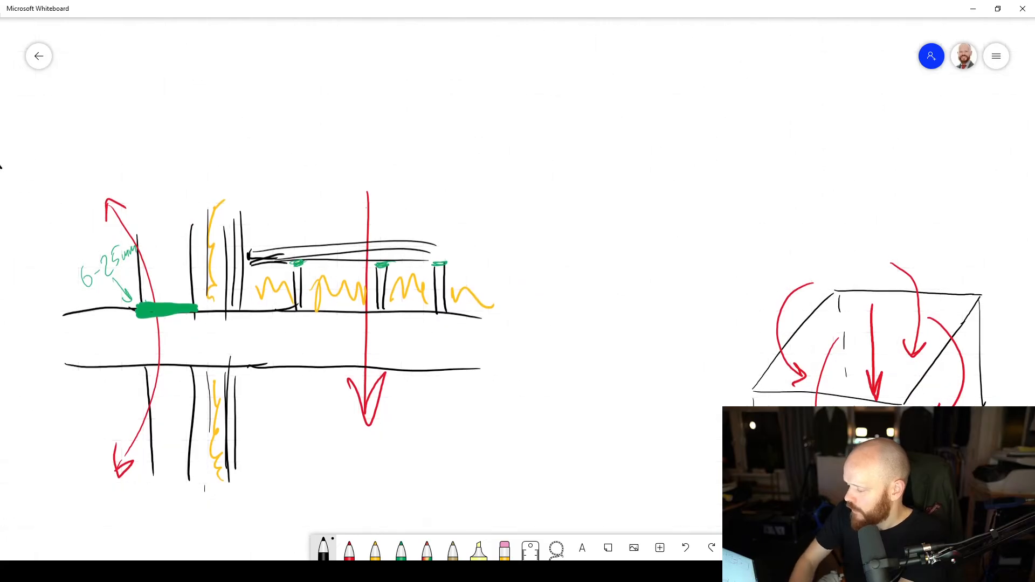
Step: Draw a thin dotted red arrow down through the left wall-floor junction as a flanking path
click(348, 549)
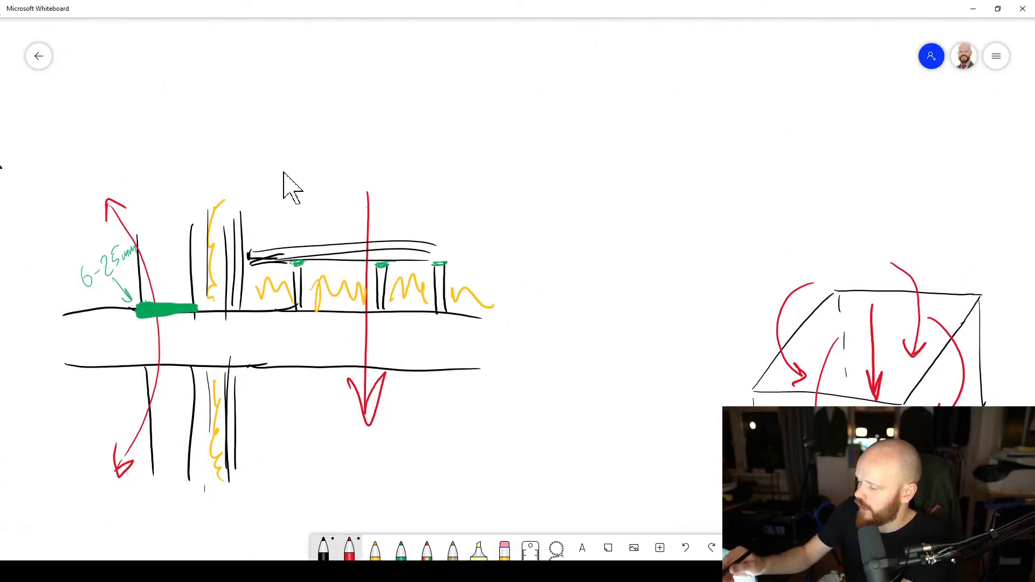
drag(271, 192, 285, 462)
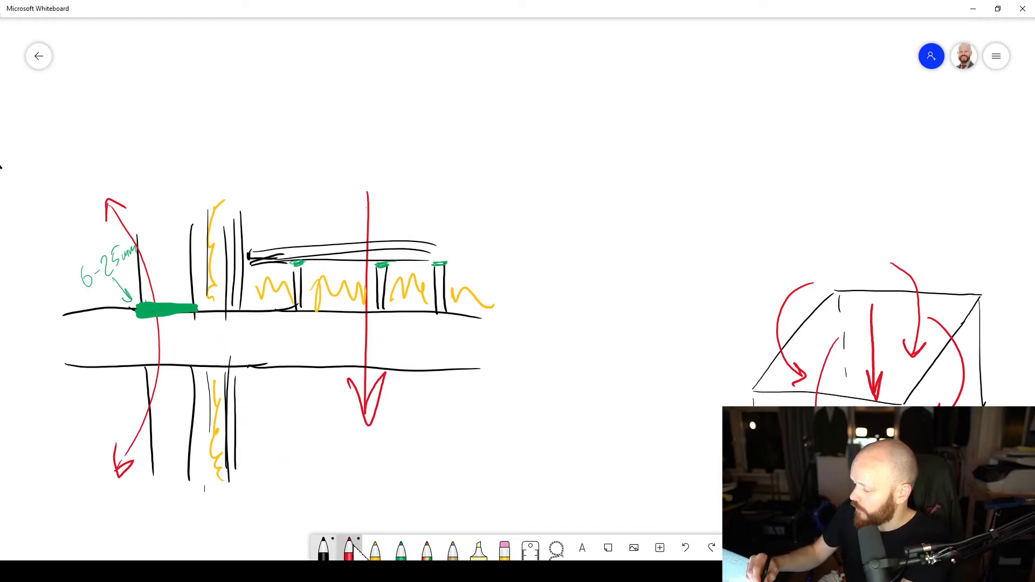
click(348, 549)
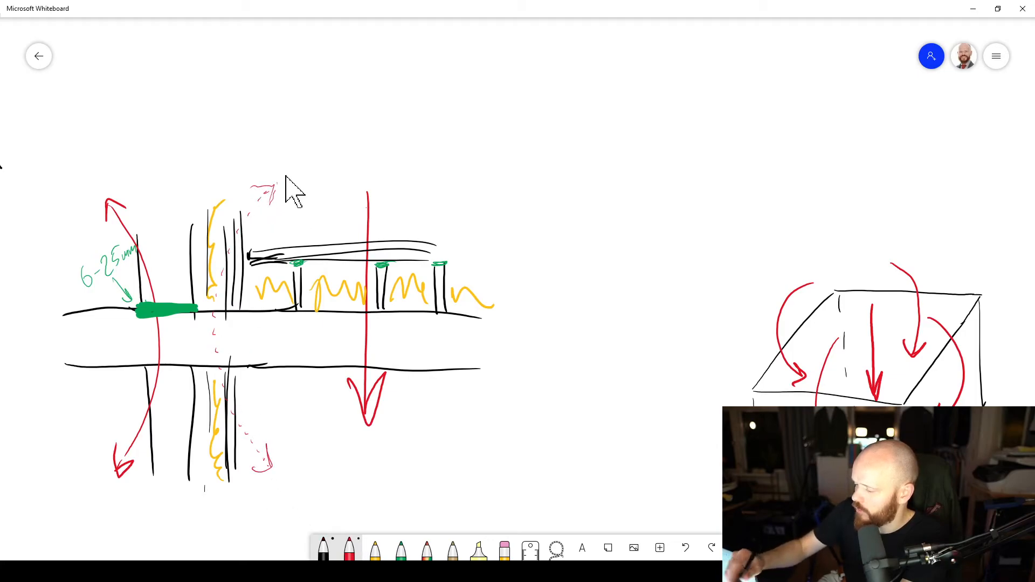
mouse_move(118, 222)
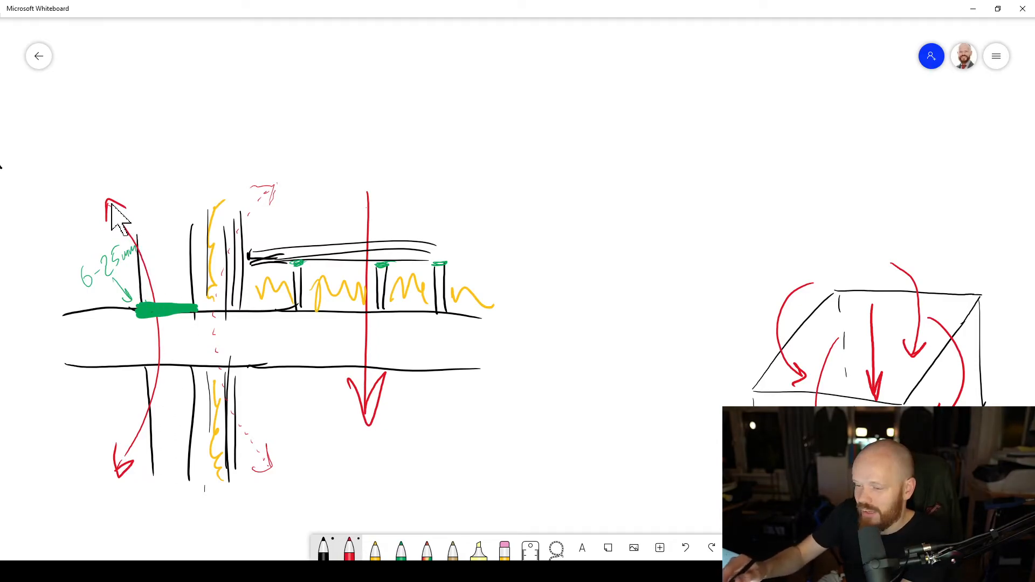
mouse_move(184, 413)
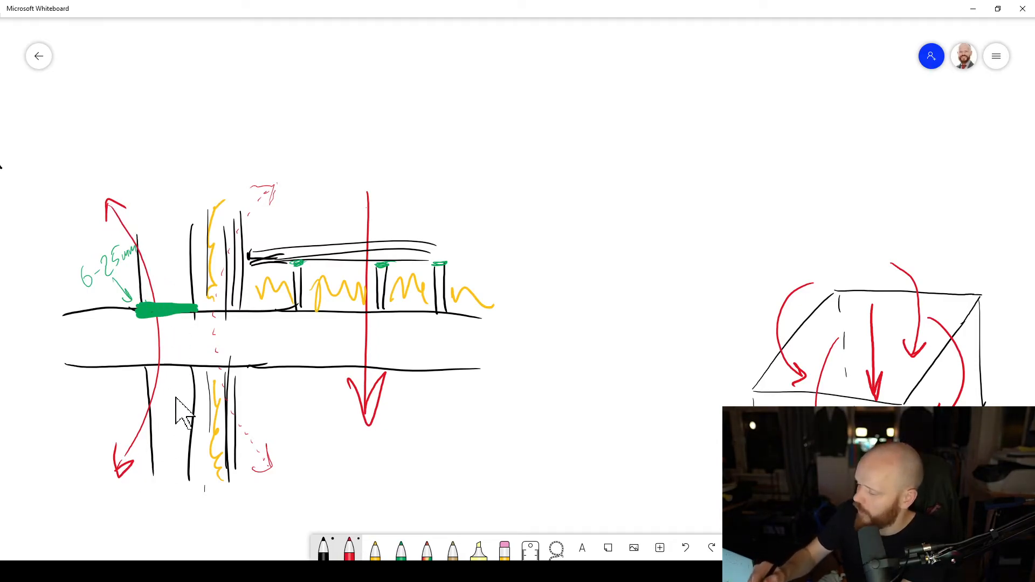
mouse_move(293, 462)
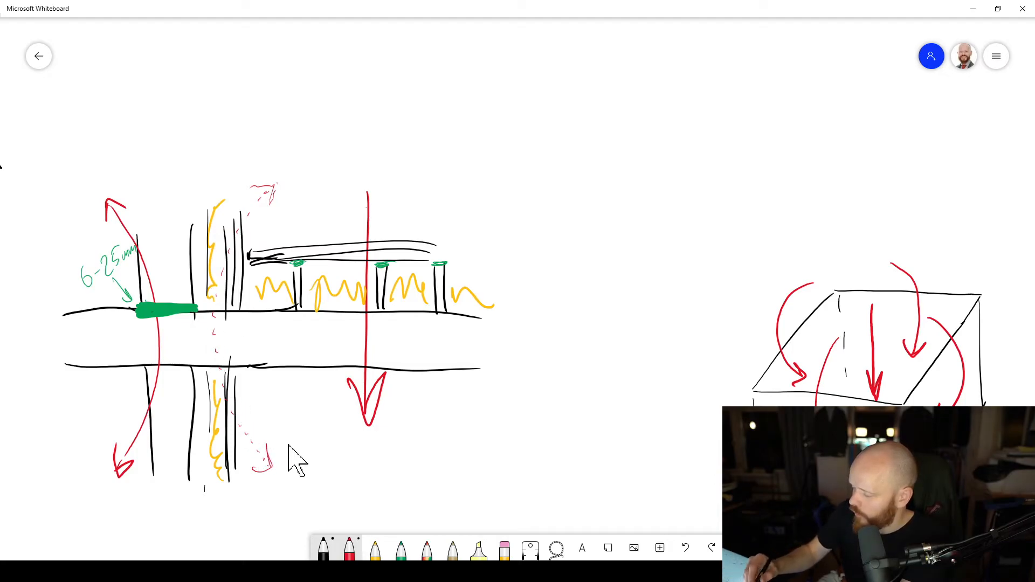
mouse_move(254, 423)
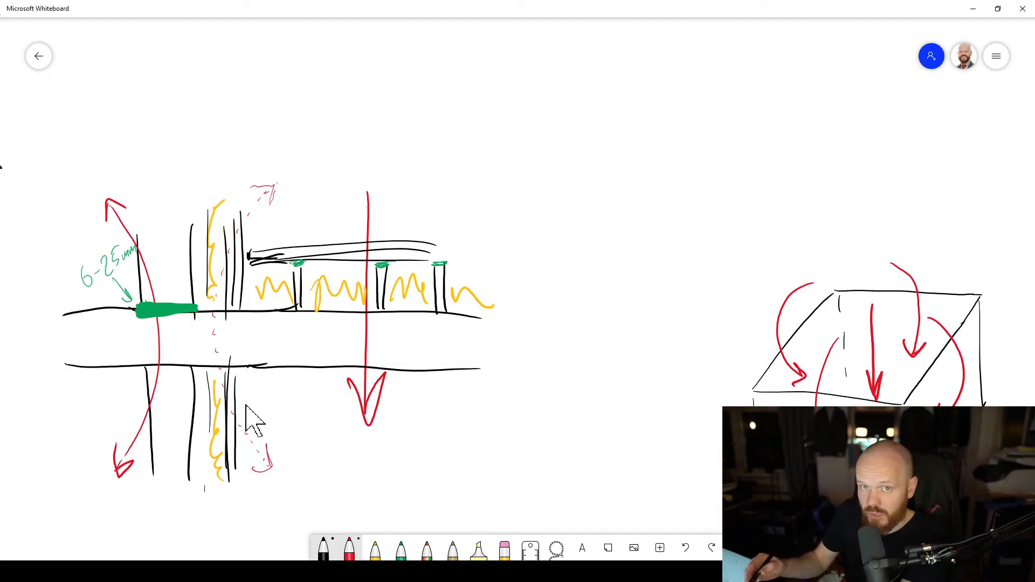
mouse_move(237, 386)
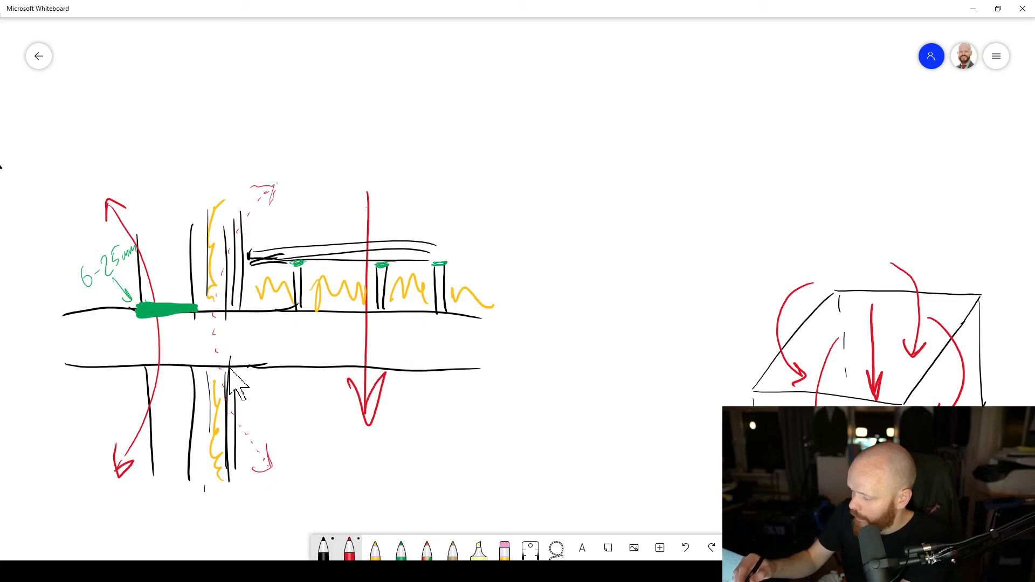
mouse_move(221, 281)
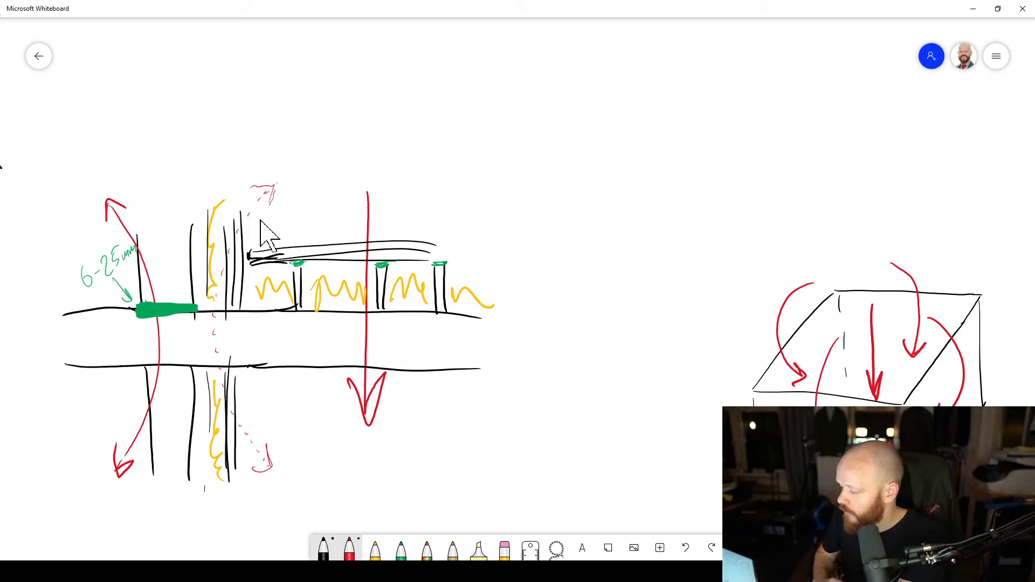
mouse_move(839, 270)
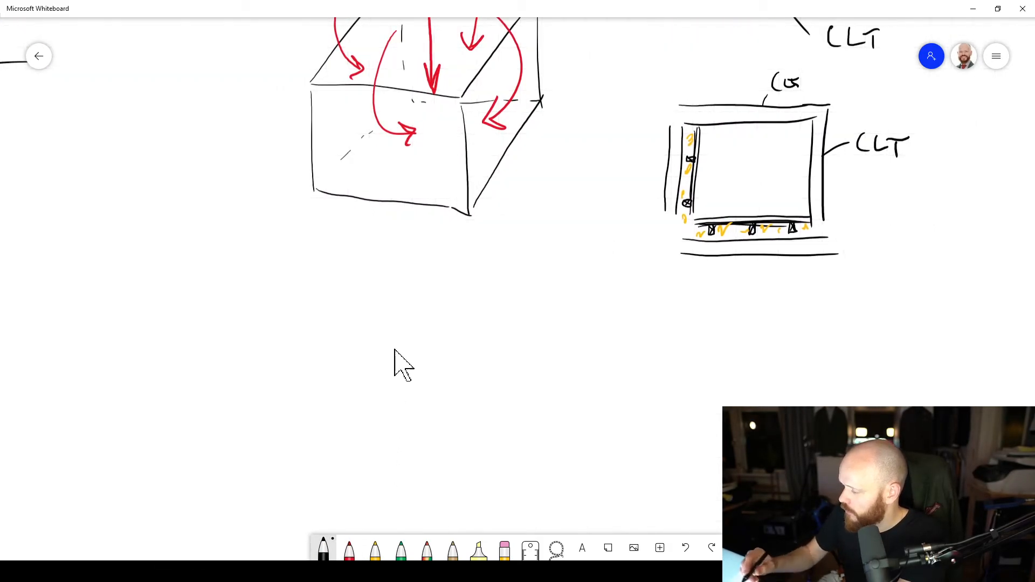
Step: Sketch a second empty 3D box outline in black beneath the arrowed box
drag(324, 417, 362, 311)
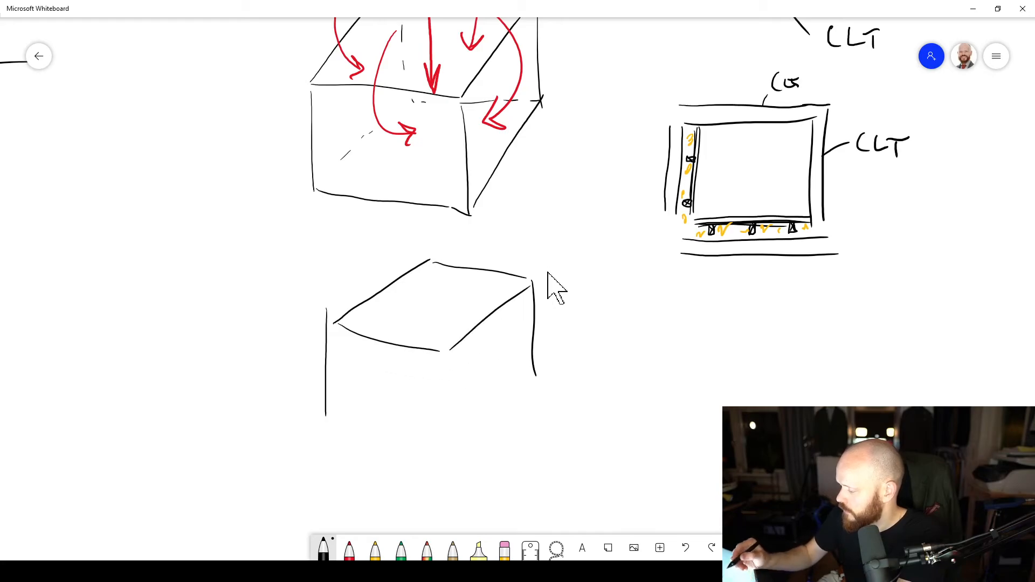
drag(535, 291, 389, 442)
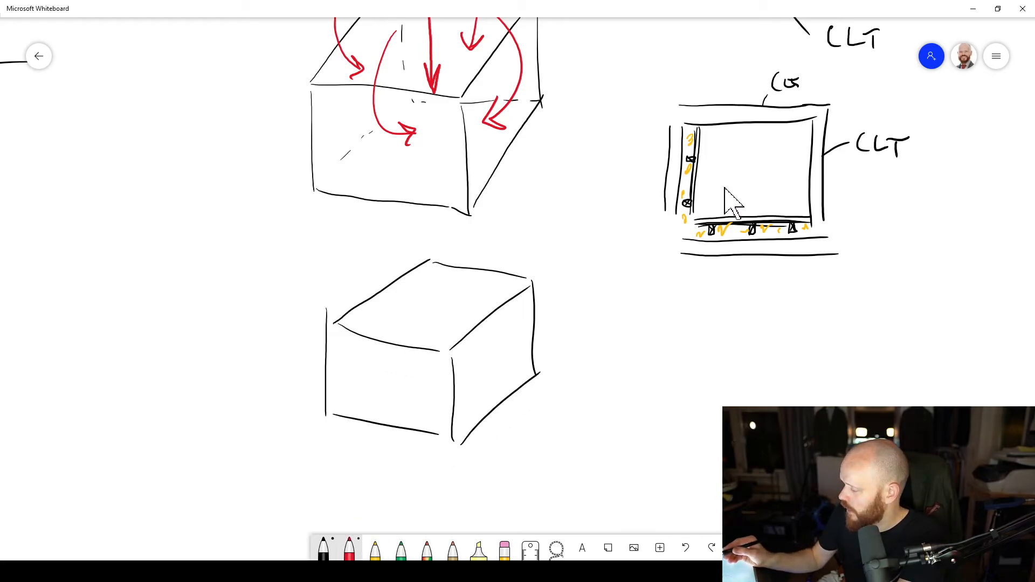
drag(437, 264, 434, 336)
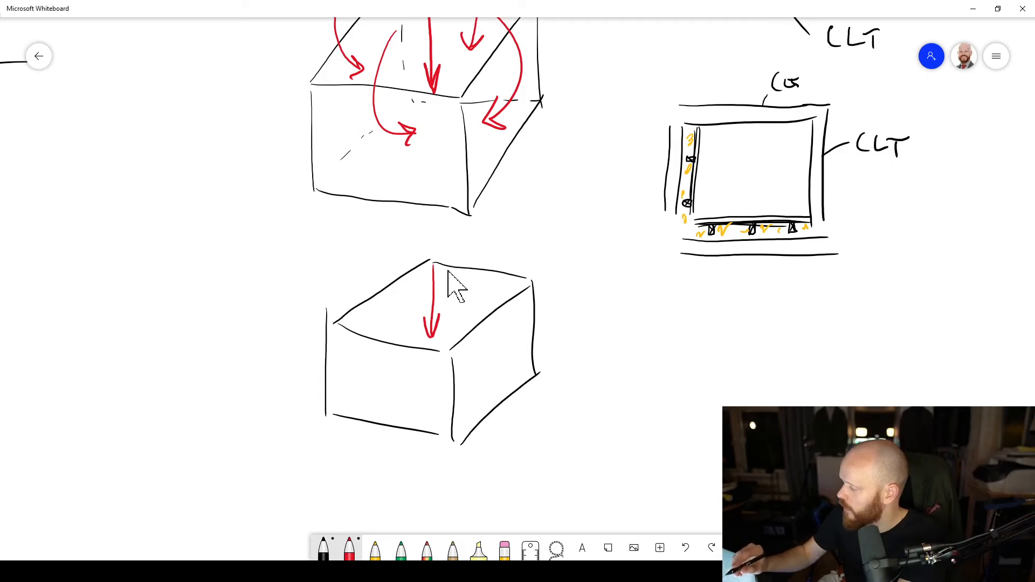
Step: Add red arrows into the new box's top and right face, and a green arrow onto its front face
drag(488, 244, 476, 317)
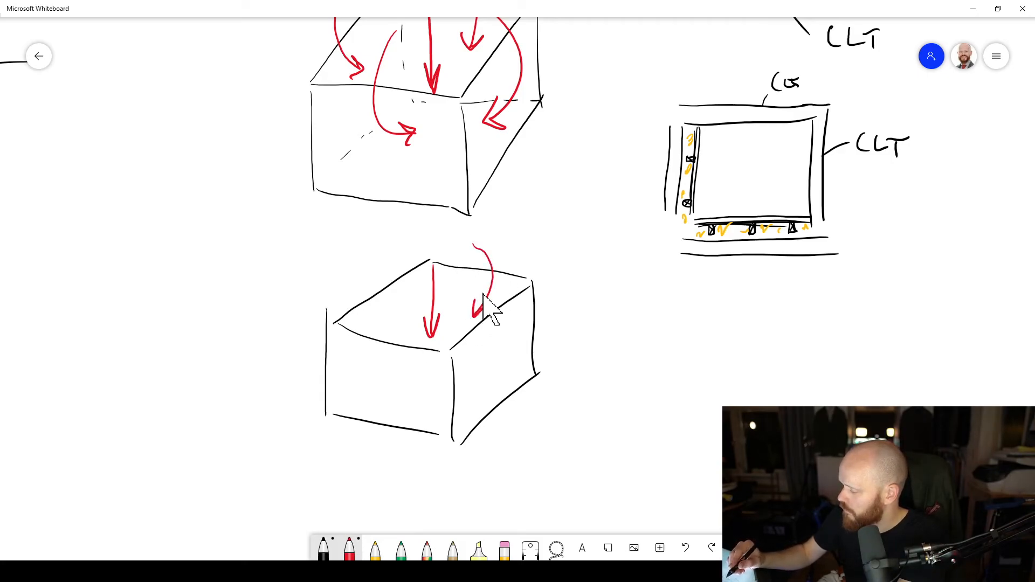
drag(489, 298, 492, 370)
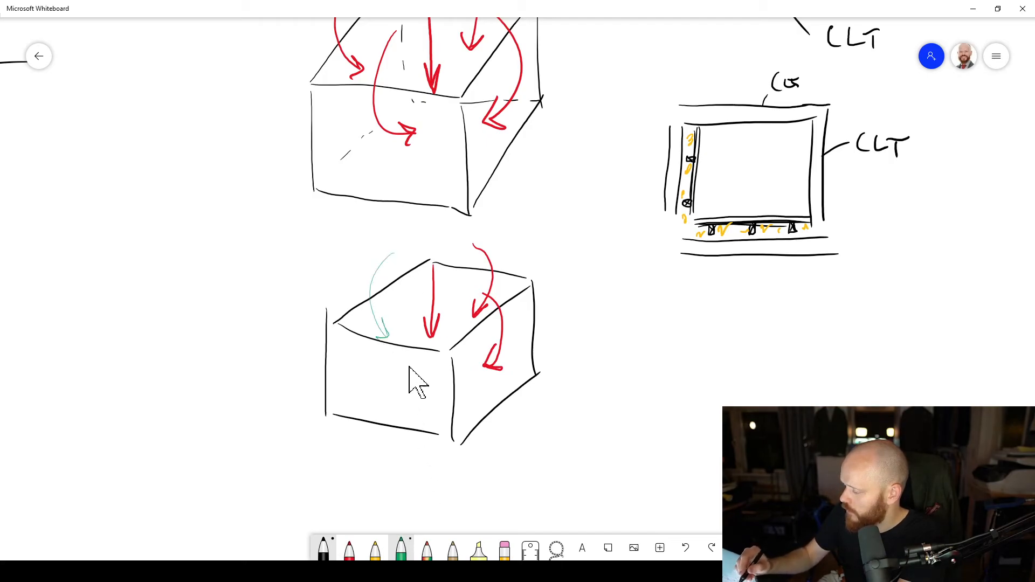
drag(384, 324, 407, 396)
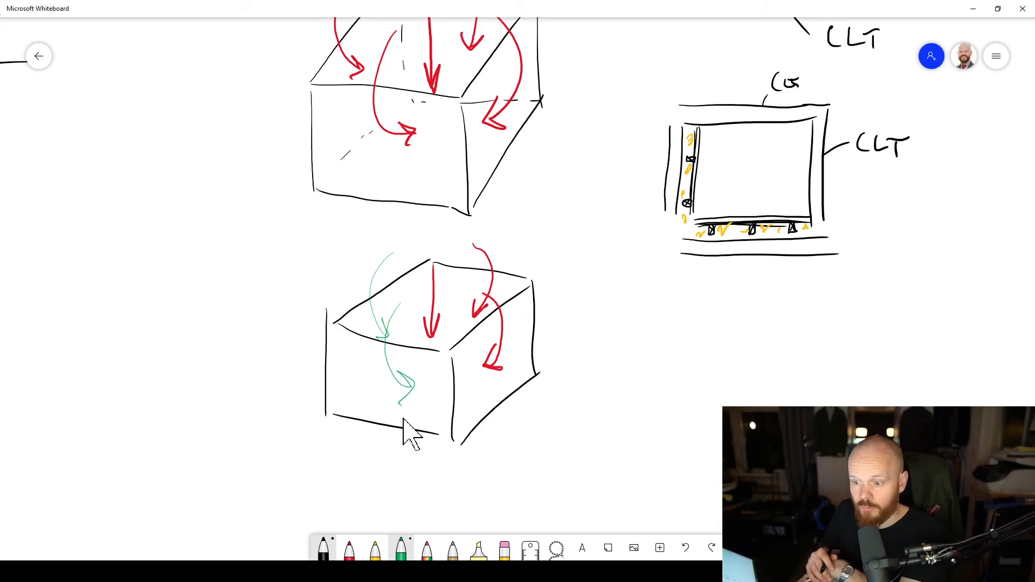
mouse_move(446, 367)
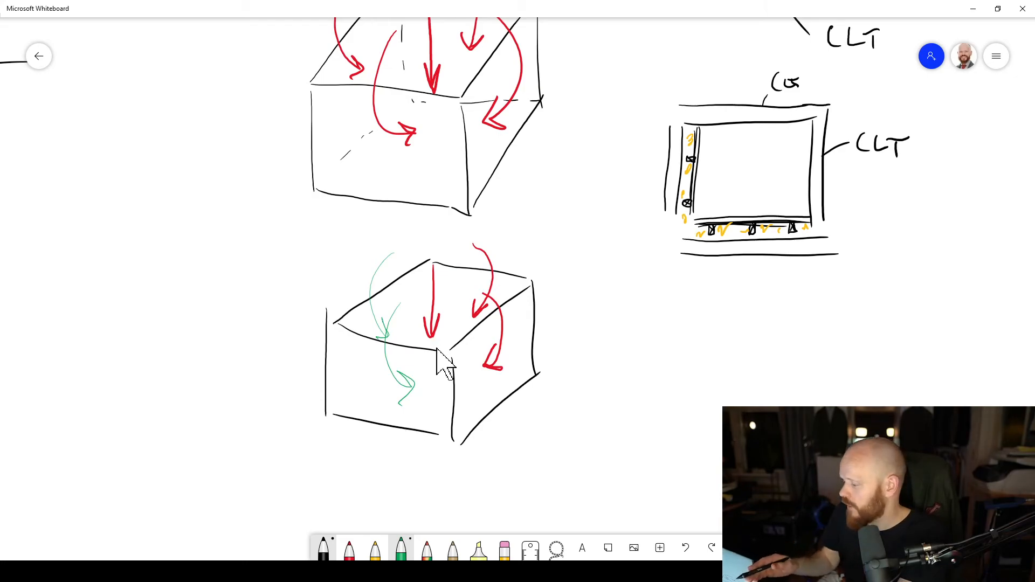
mouse_move(535, 311)
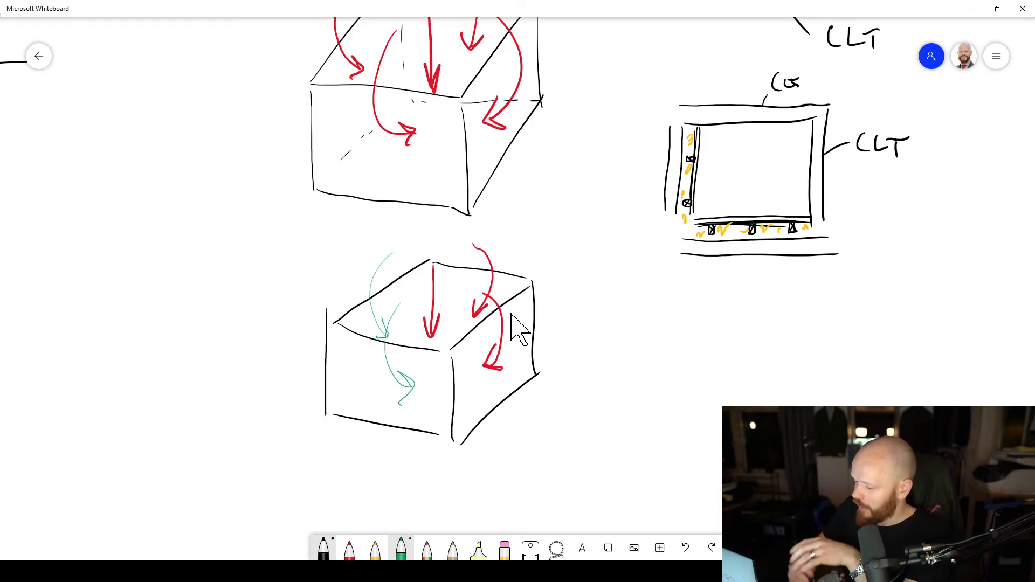
scroll(down, 3)
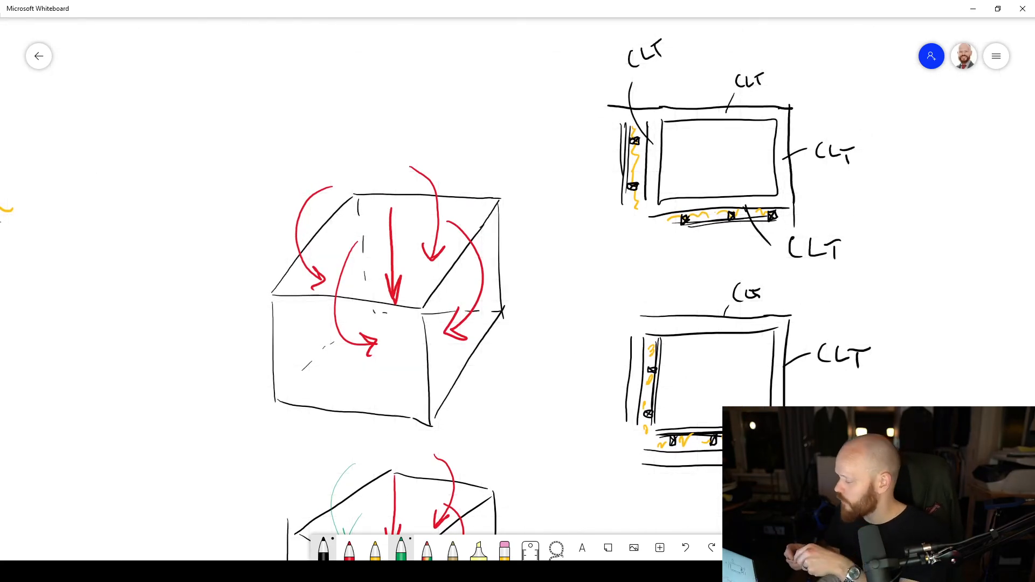
mouse_move(706, 131)
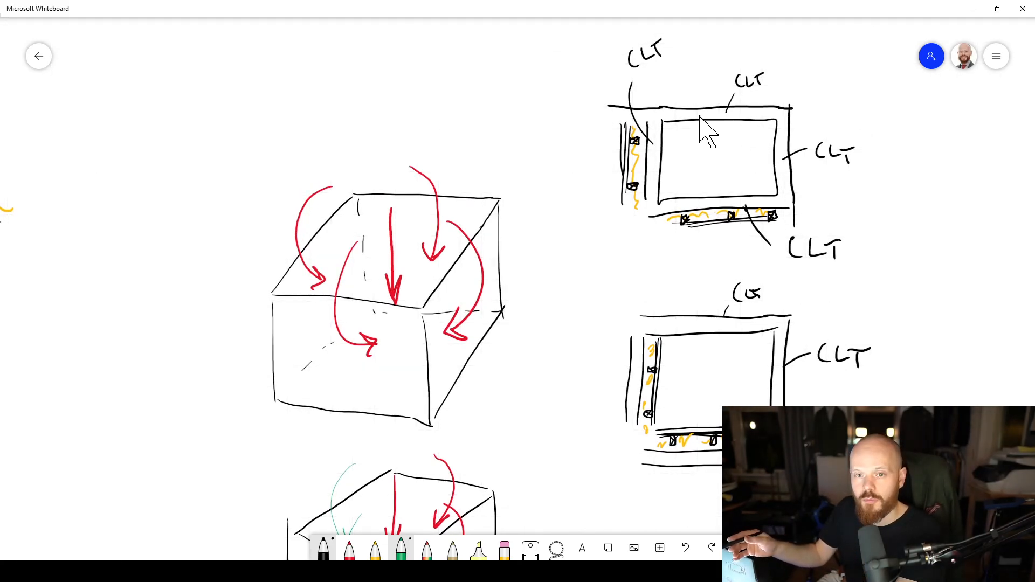